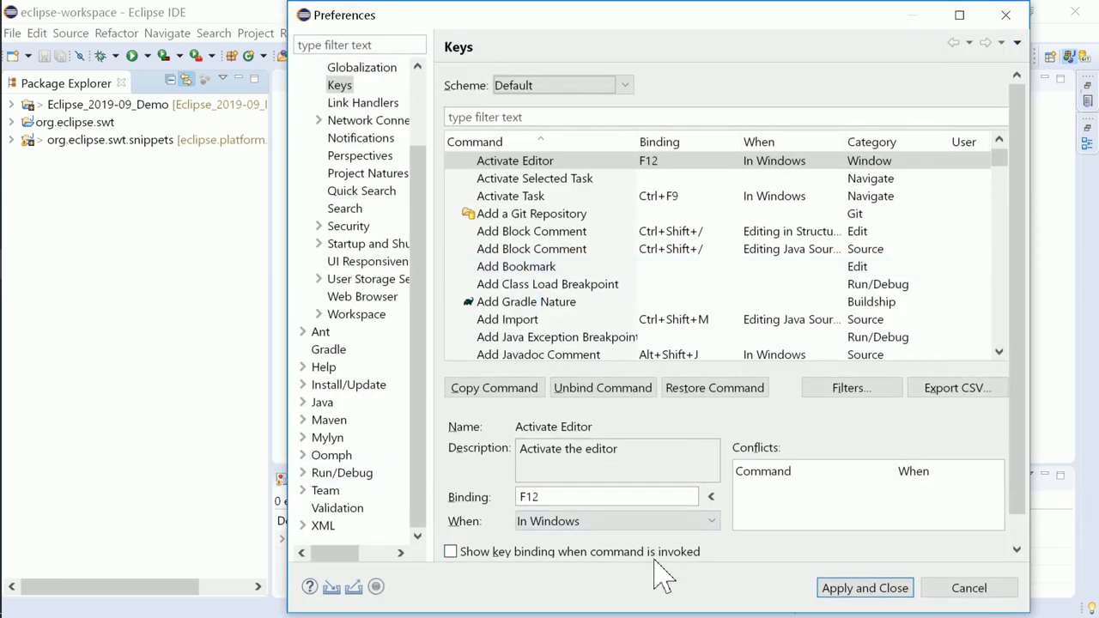
mouse_move(450, 551)
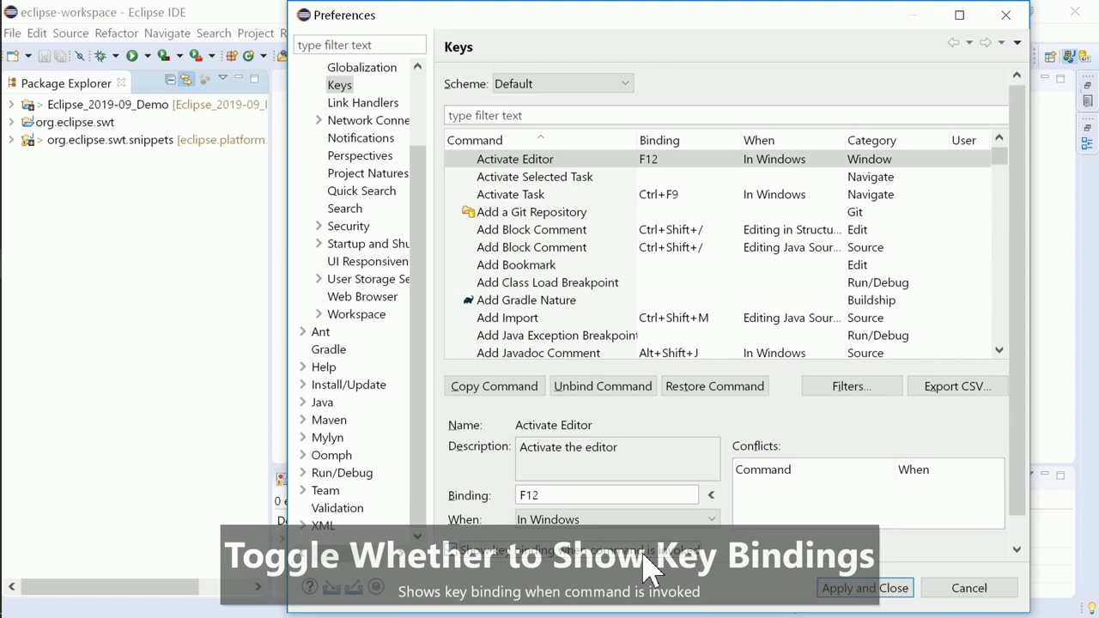
mouse_move(704, 598)
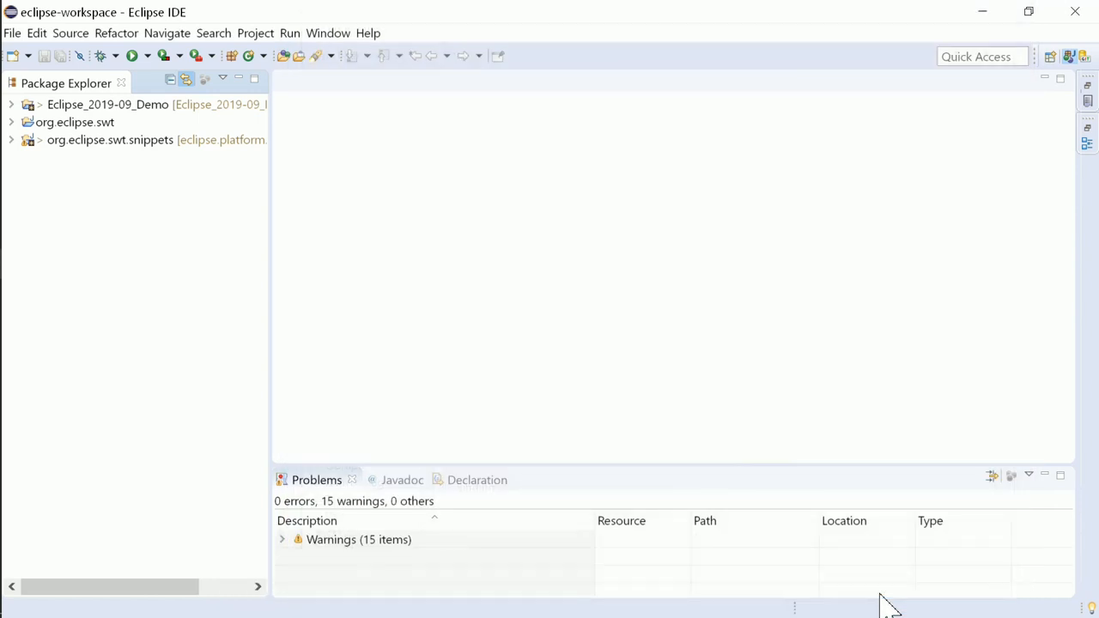
- Launch Quick Search from the Search menu with an empty pattern
left_click(213, 33)
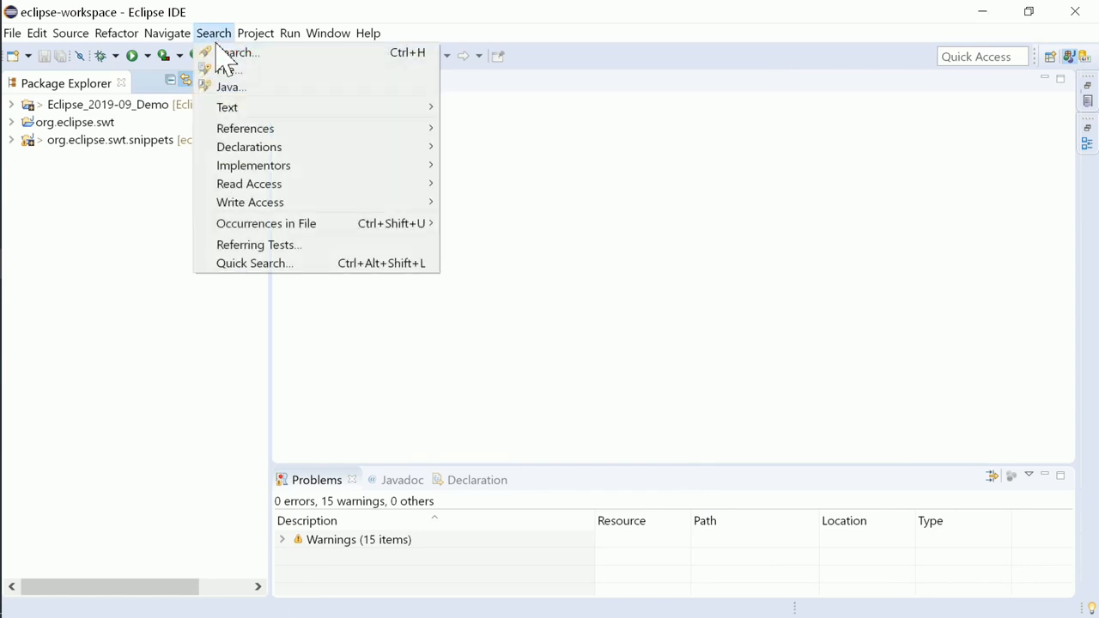
mouse_move(254, 263)
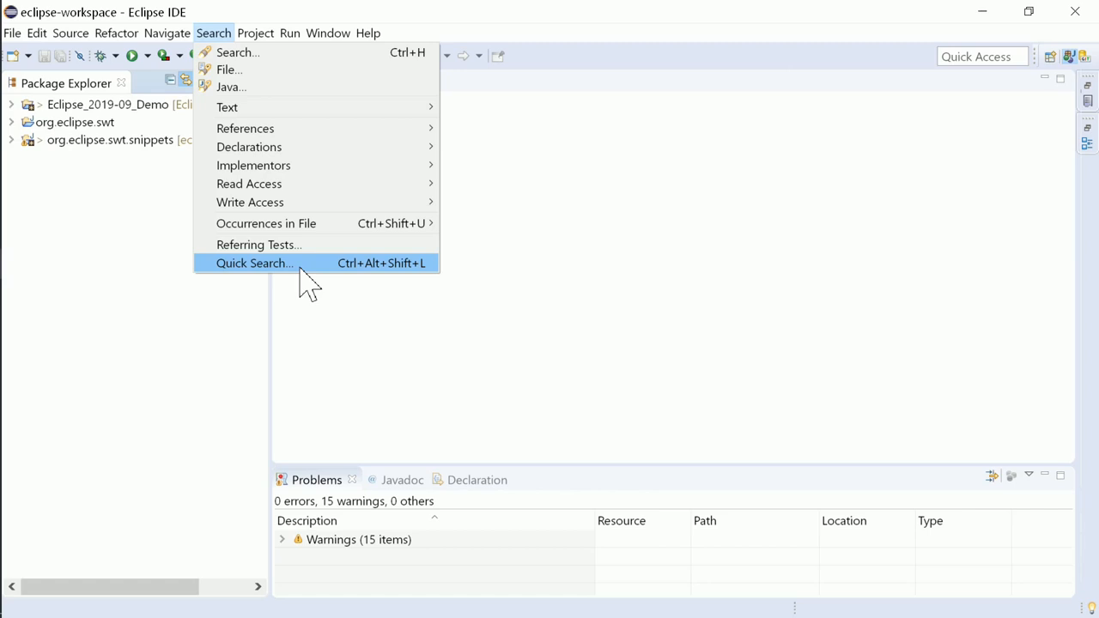
left_click(254, 263)
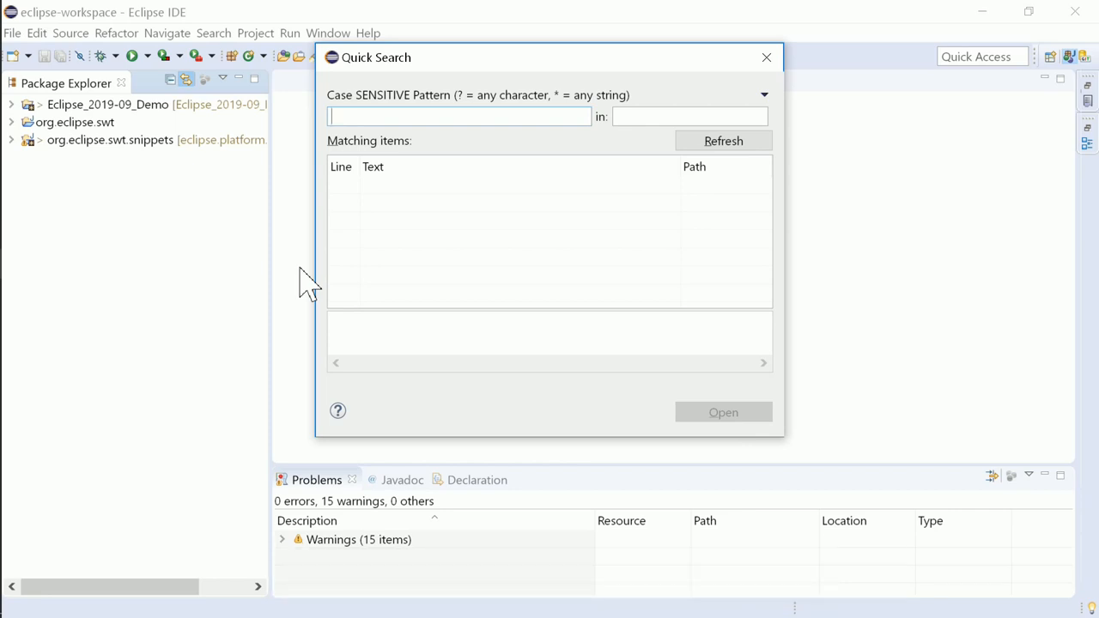
- Search 'table*->' in *.java files, preview the Snippet96.java match, reopen and close Quick Search
type("table*->")
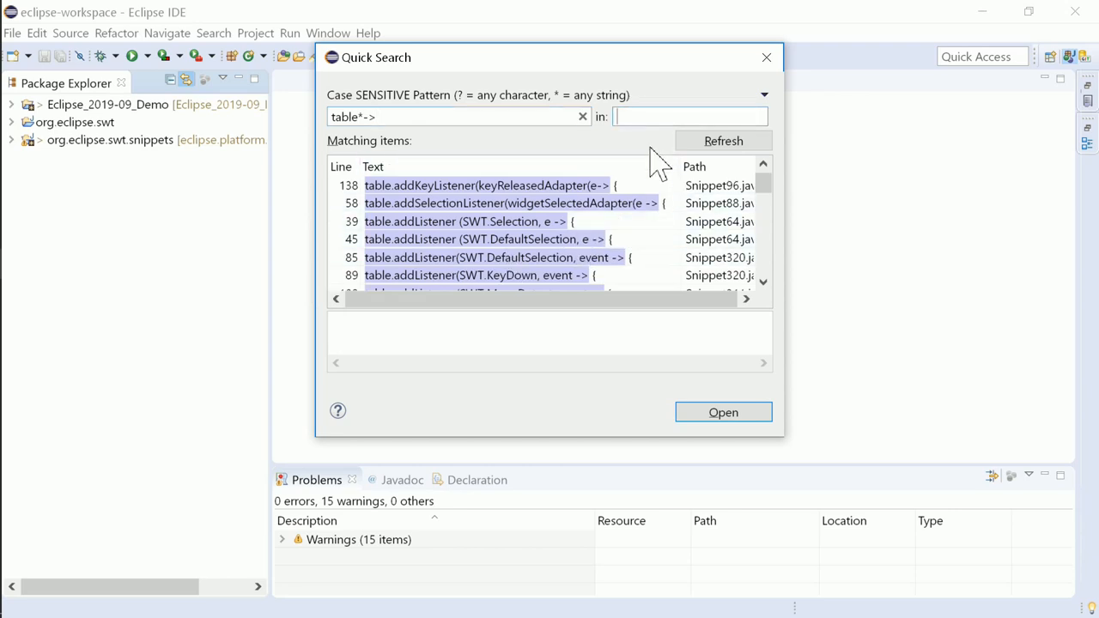
type("*")
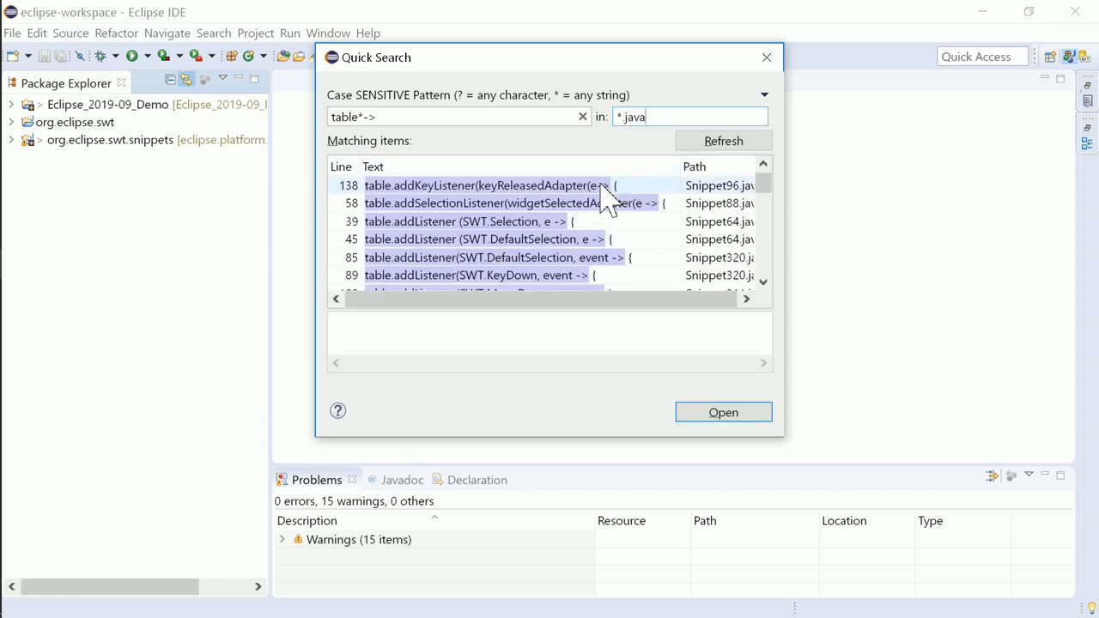
left_click(488, 186)
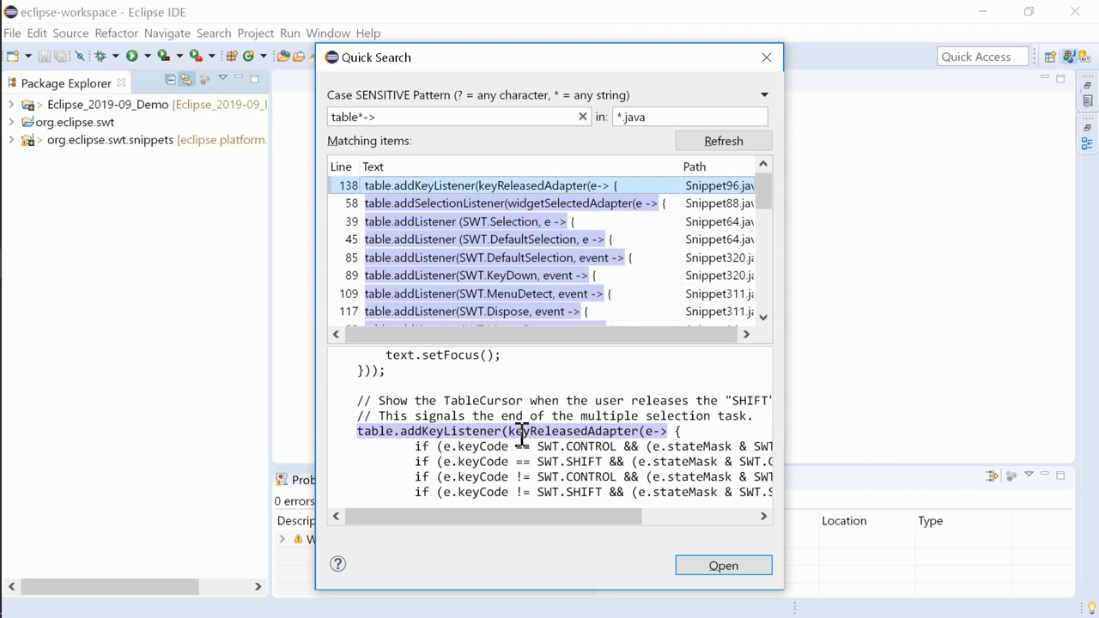
mouse_move(473, 202)
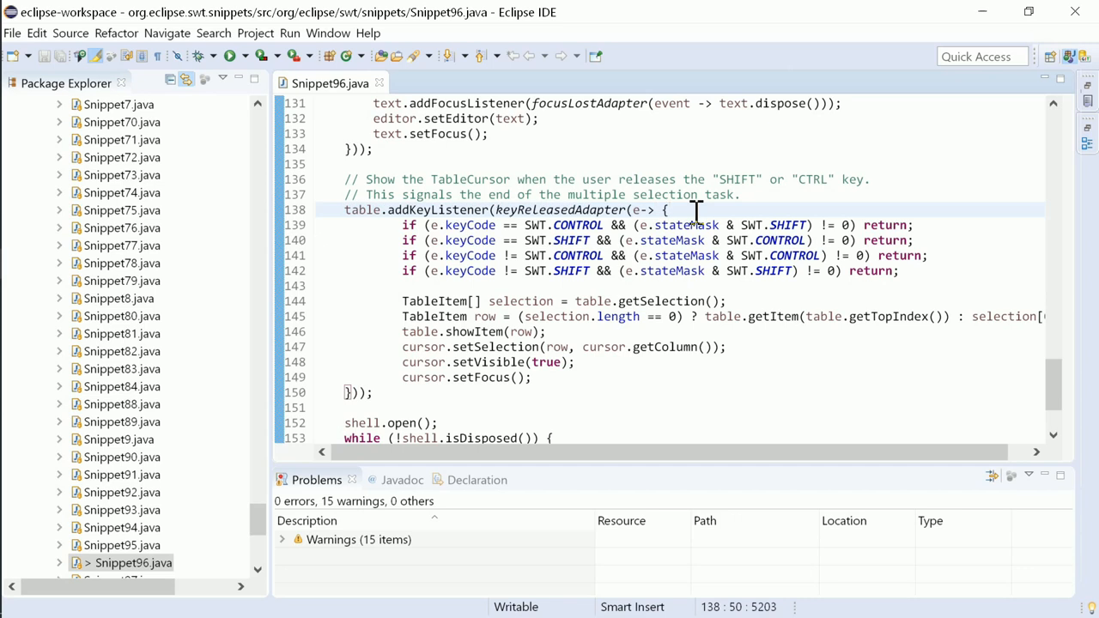
key("ctrl+alt+shift+l")
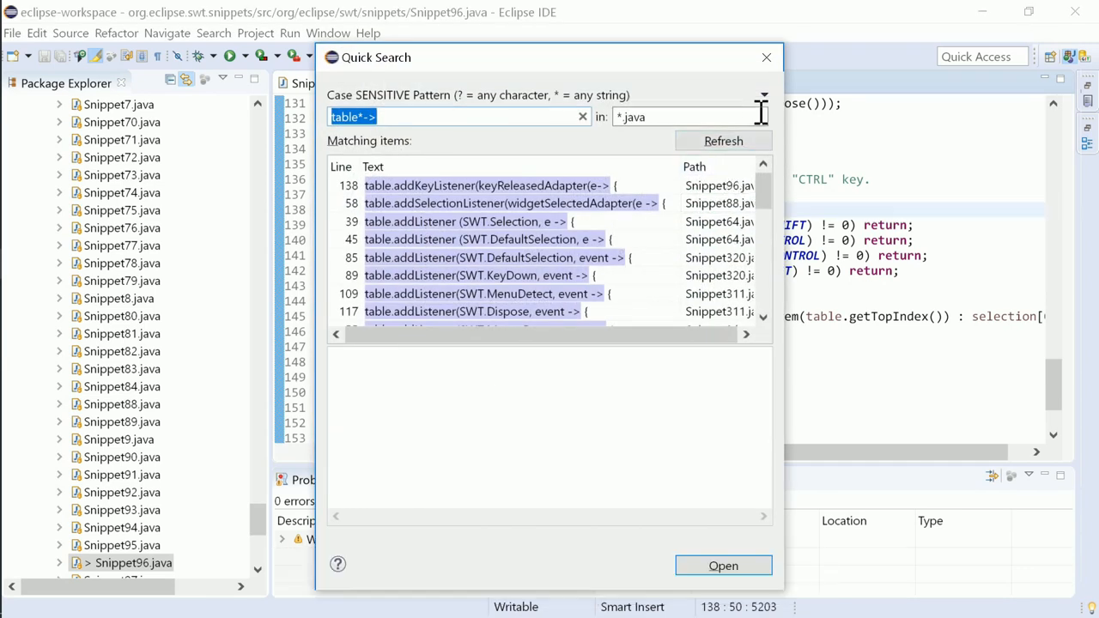
mouse_move(653, 68)
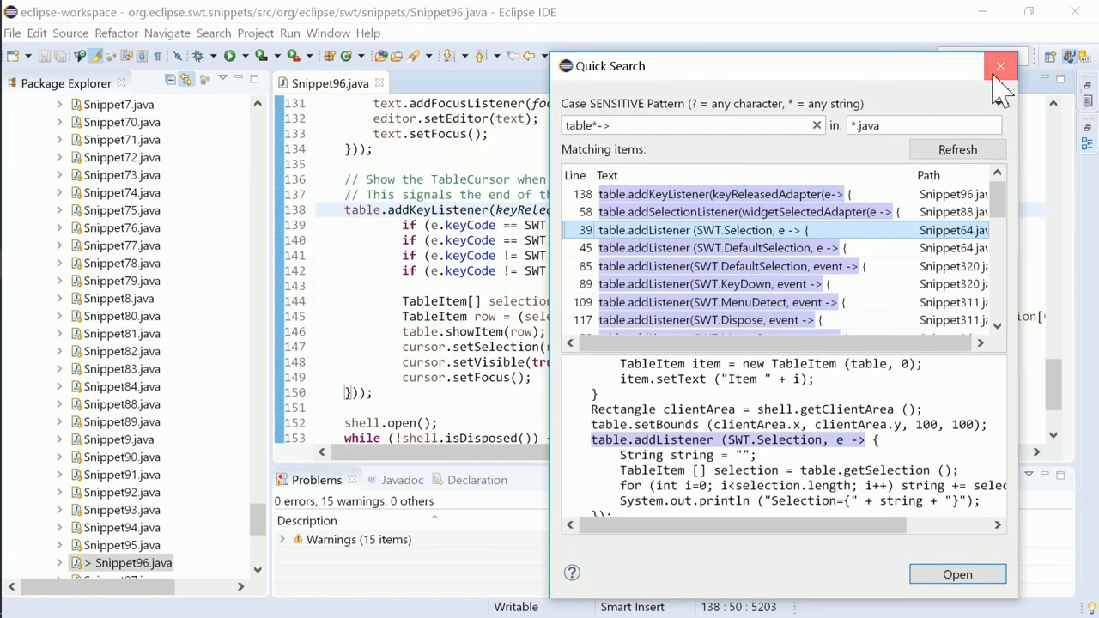
left_click(999, 65)
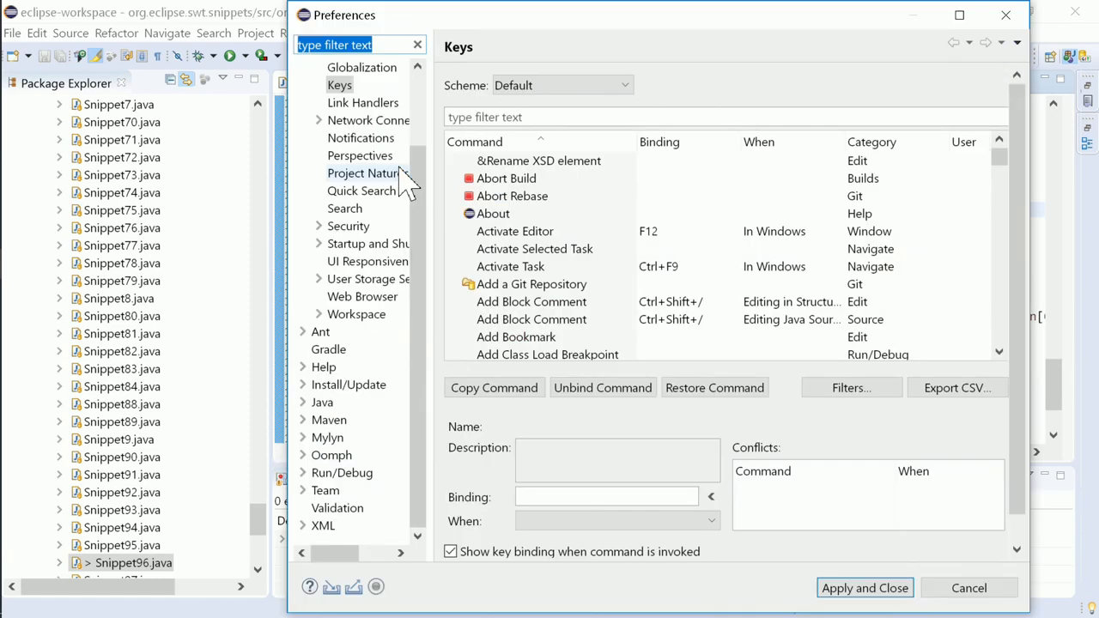
- Review the General > Quick Search preferences, inspect Ignored Names and restore defaults
left_click(330, 67)
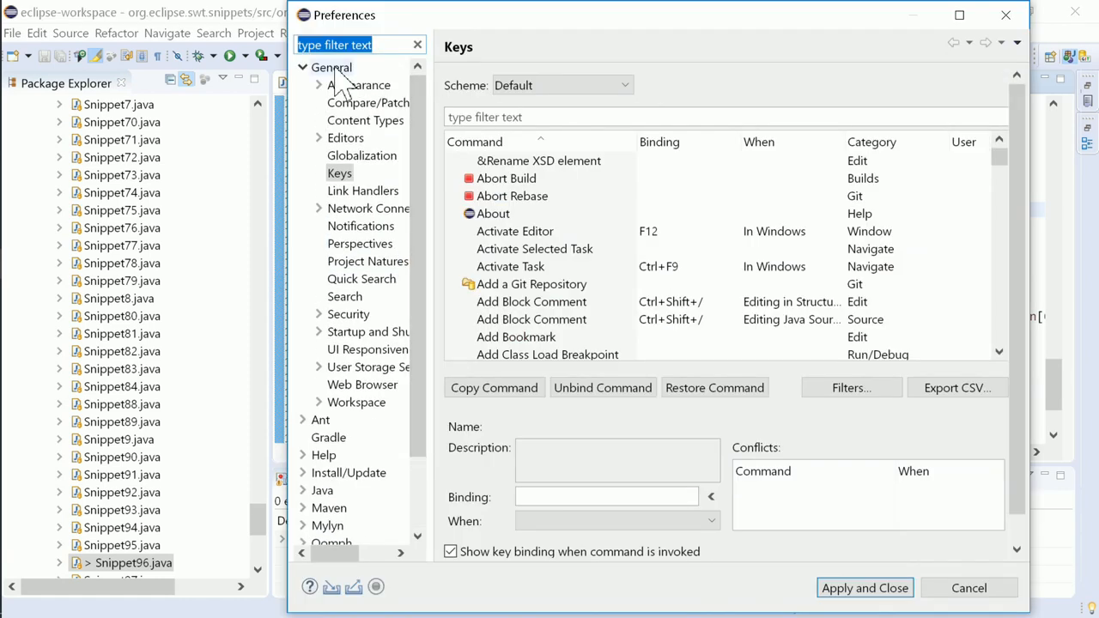
left_click(361, 278)
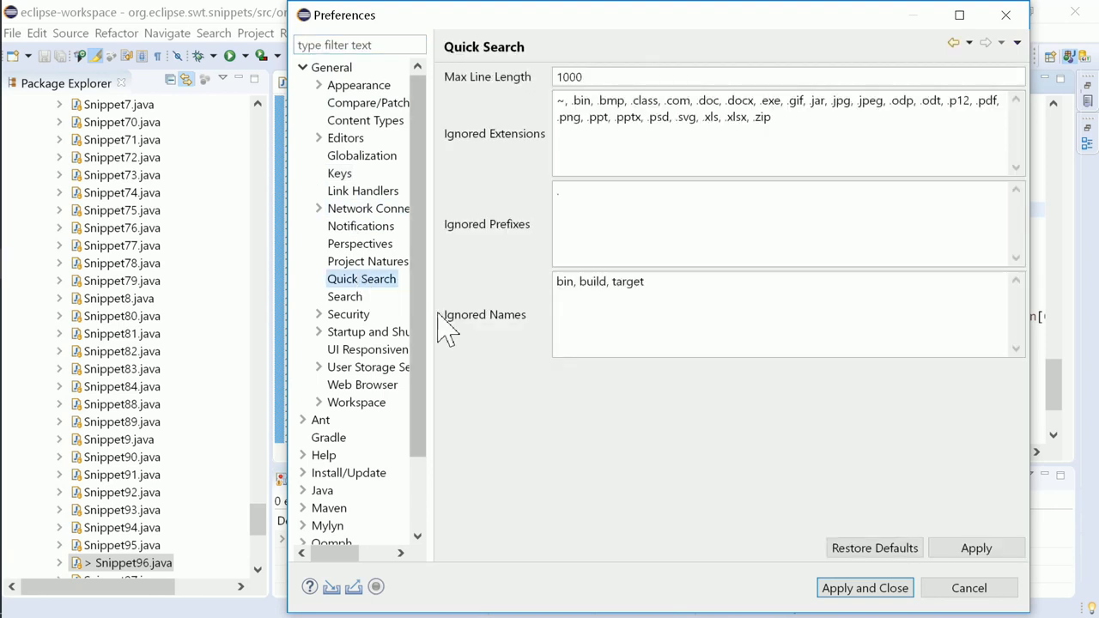
double_click(629, 281)
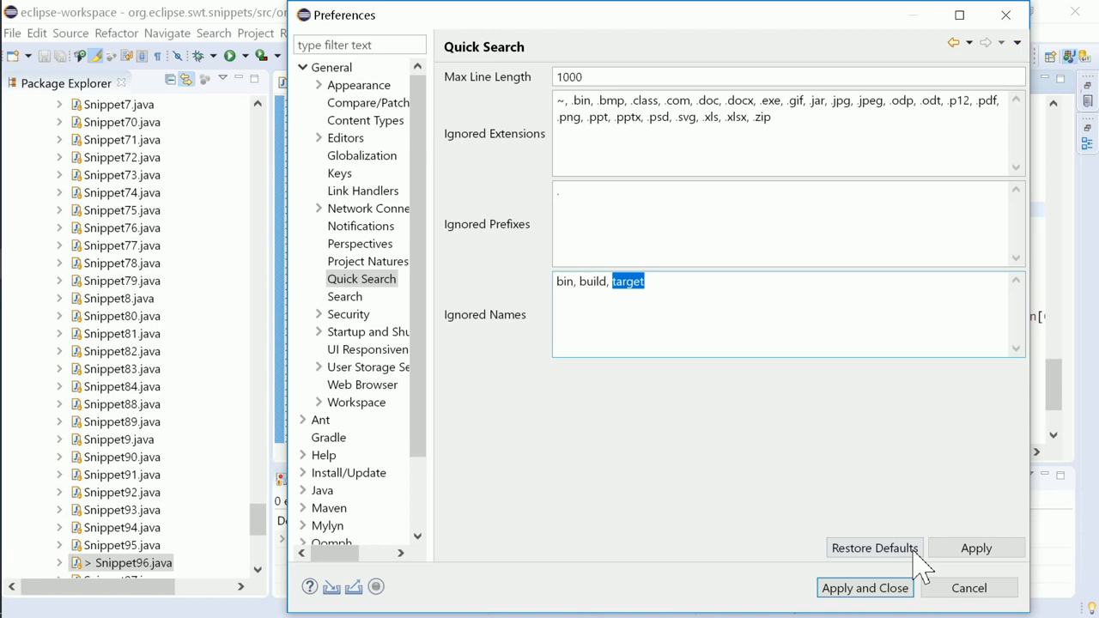
left_click(866, 587)
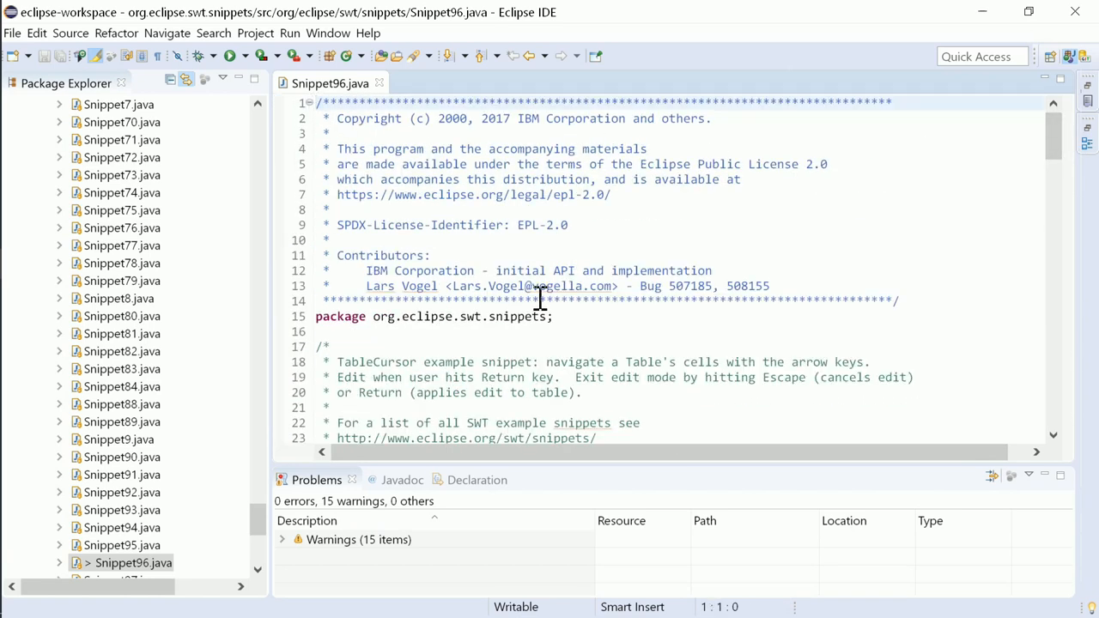
mouse_move(891, 285)
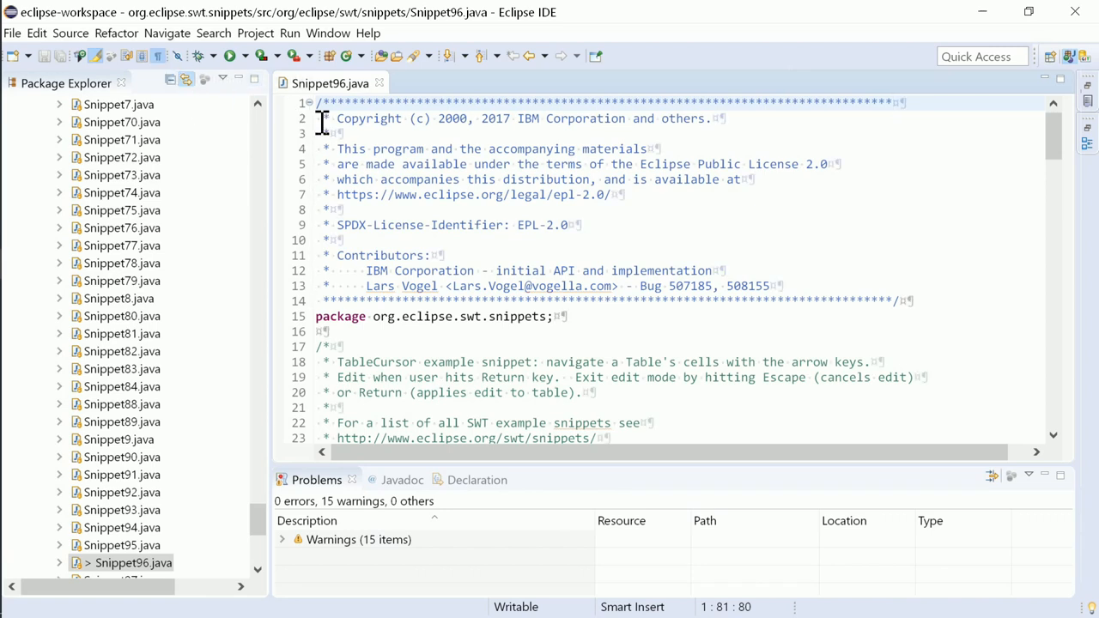
- Select the word Eclipse in the license header and bring up its context menu
left_click(320, 118)
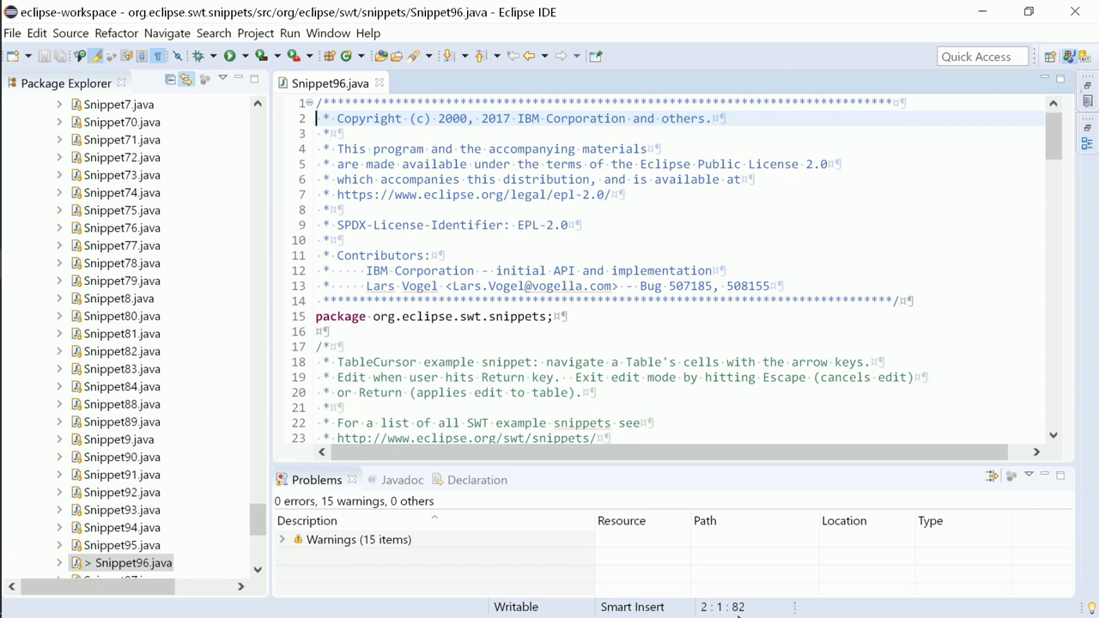
mouse_move(663, 165)
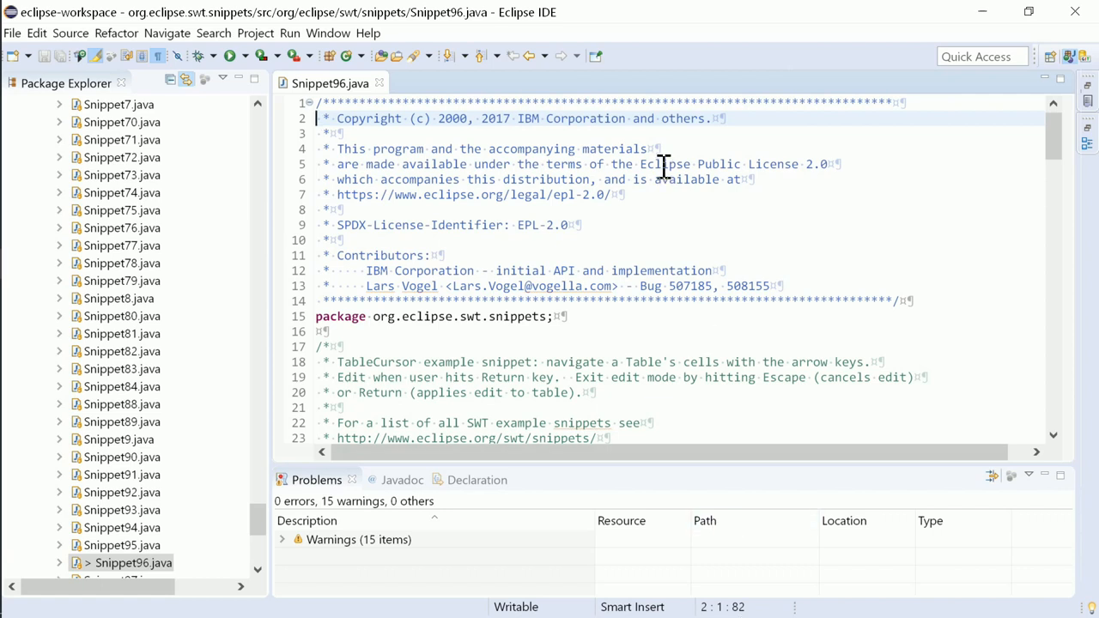
double_click(665, 165)
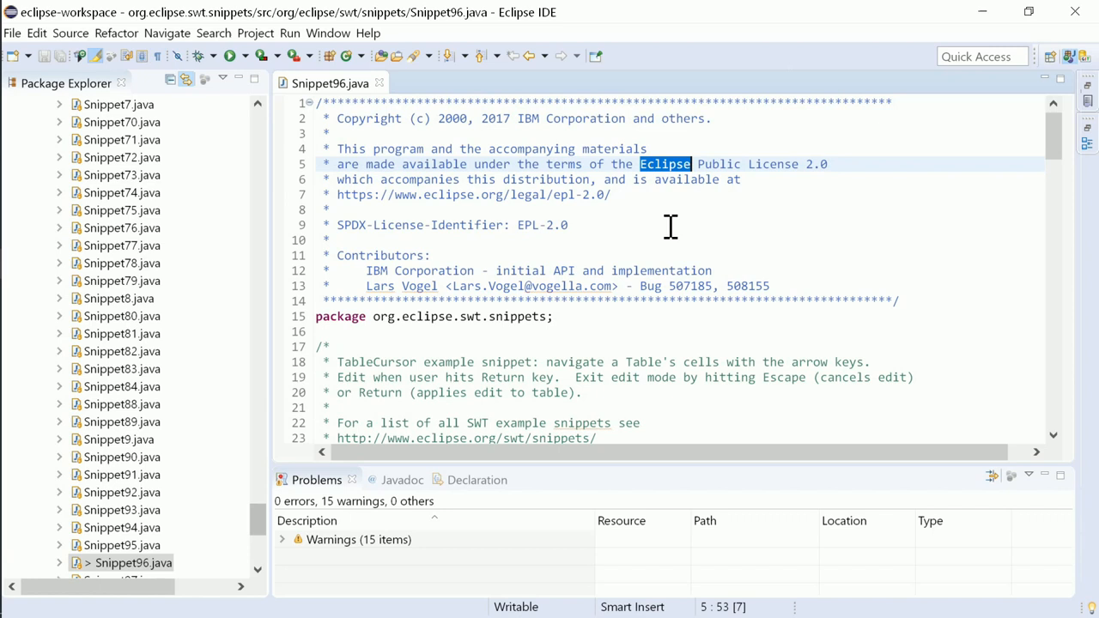
right_click(670, 227)
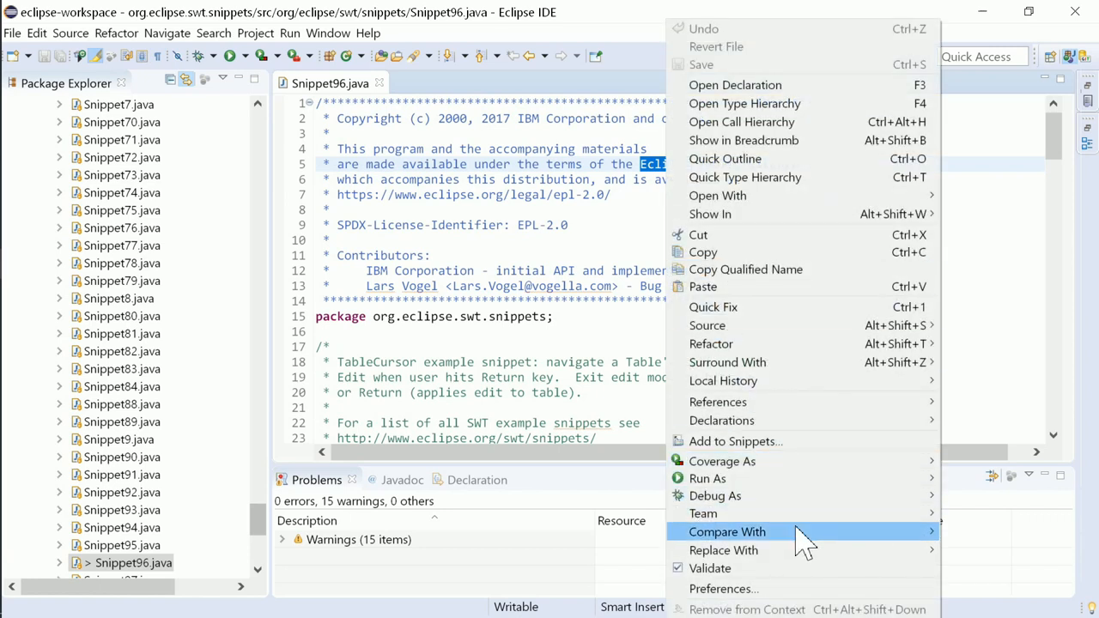
mouse_move(729, 532)
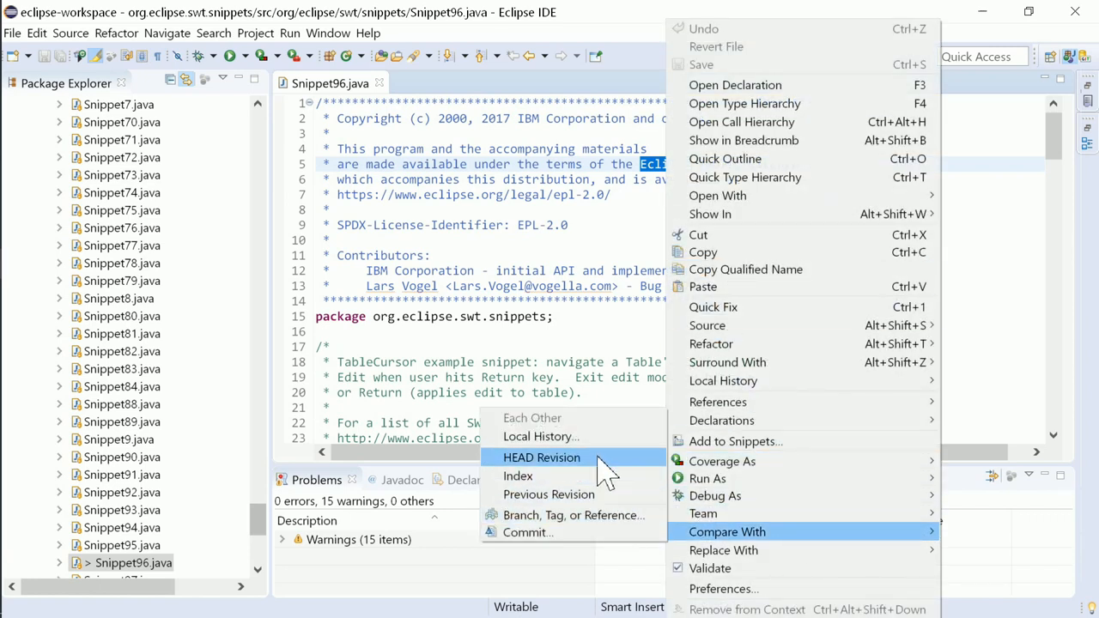
- Compare Snippet96.java with HEAD, then compare new.txt and old.txt with each other
left_click(543, 457)
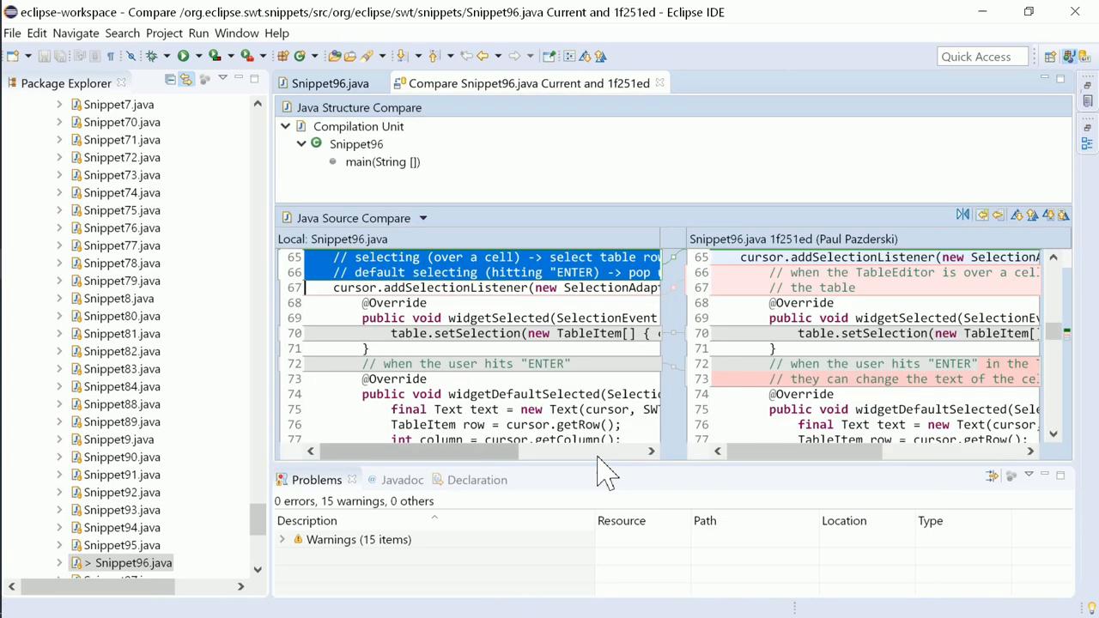
mouse_move(271, 522)
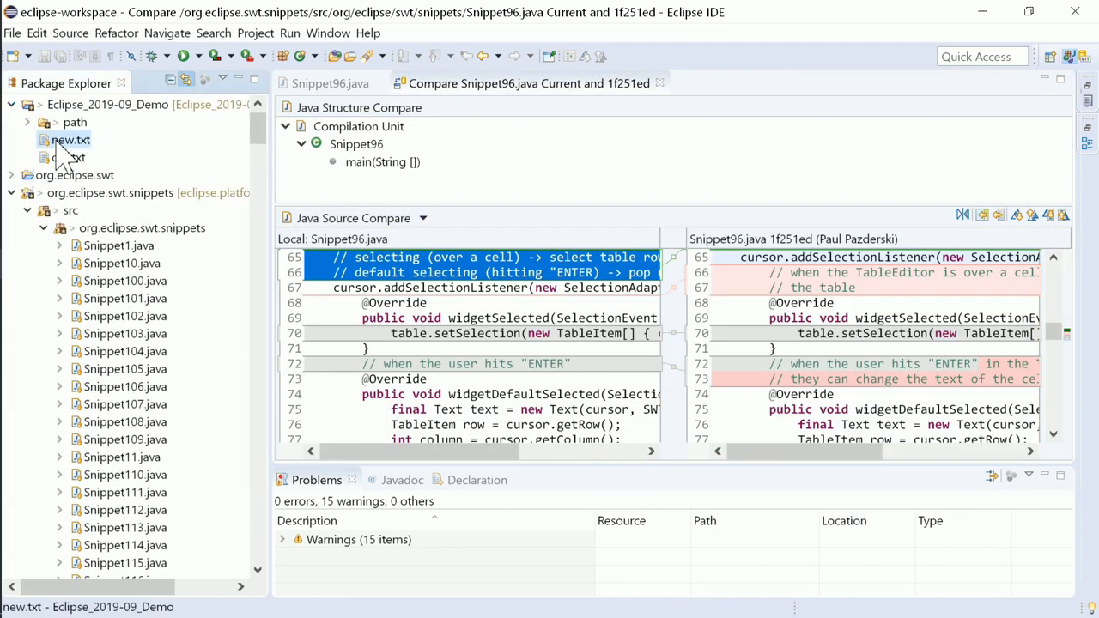
right_click(72, 158)
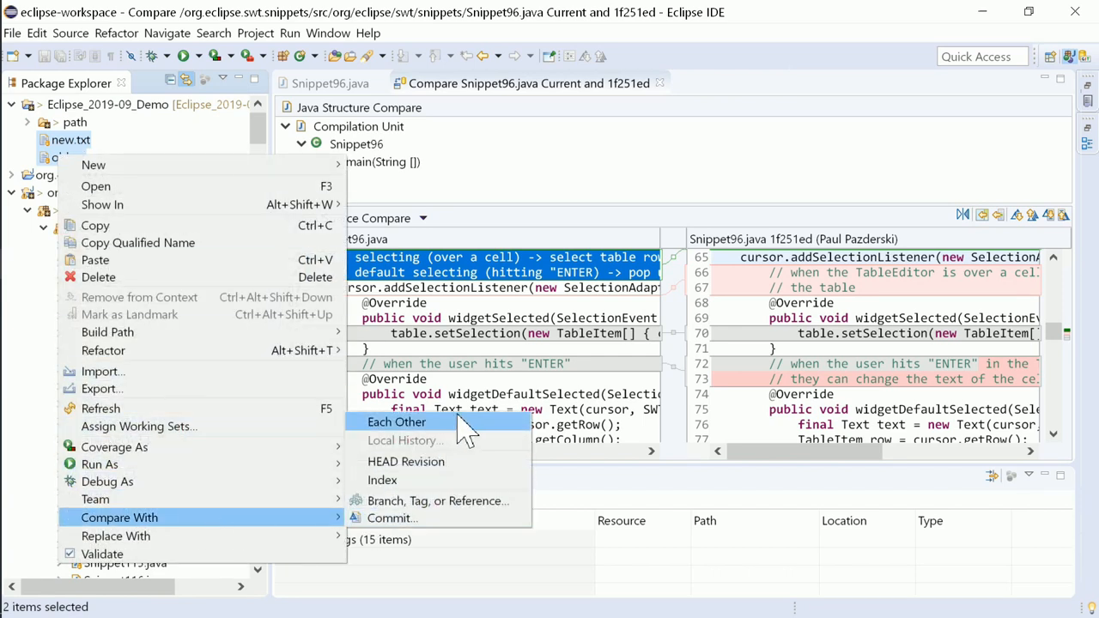
left_click(395, 422)
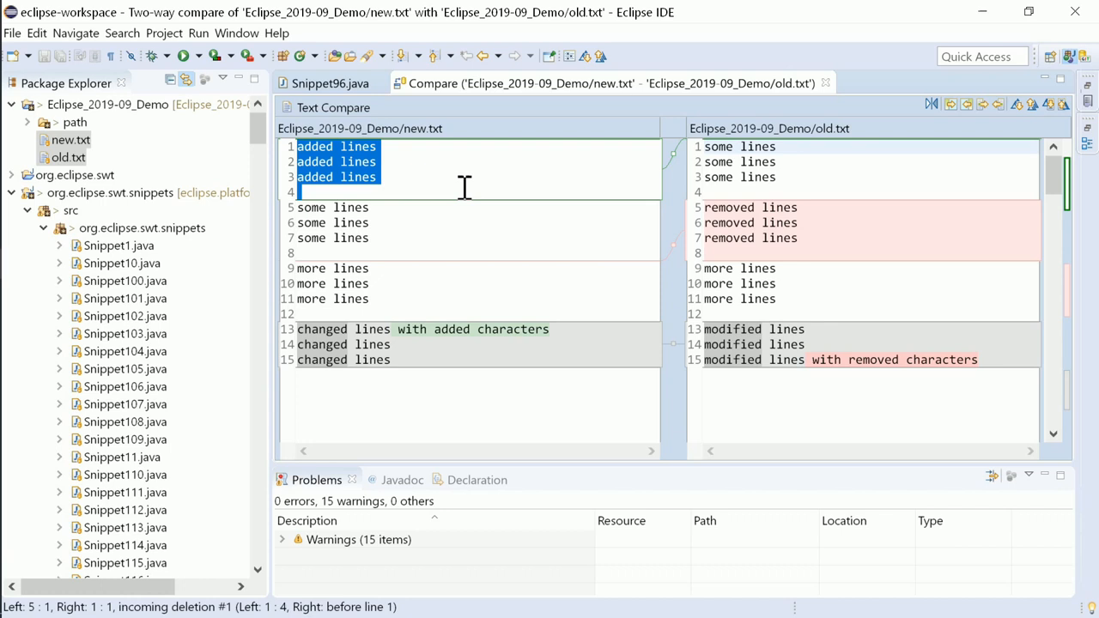
- Inspect the changed lines in the two-way compare, including modified line 15 in old.txt
left_click(375, 177)
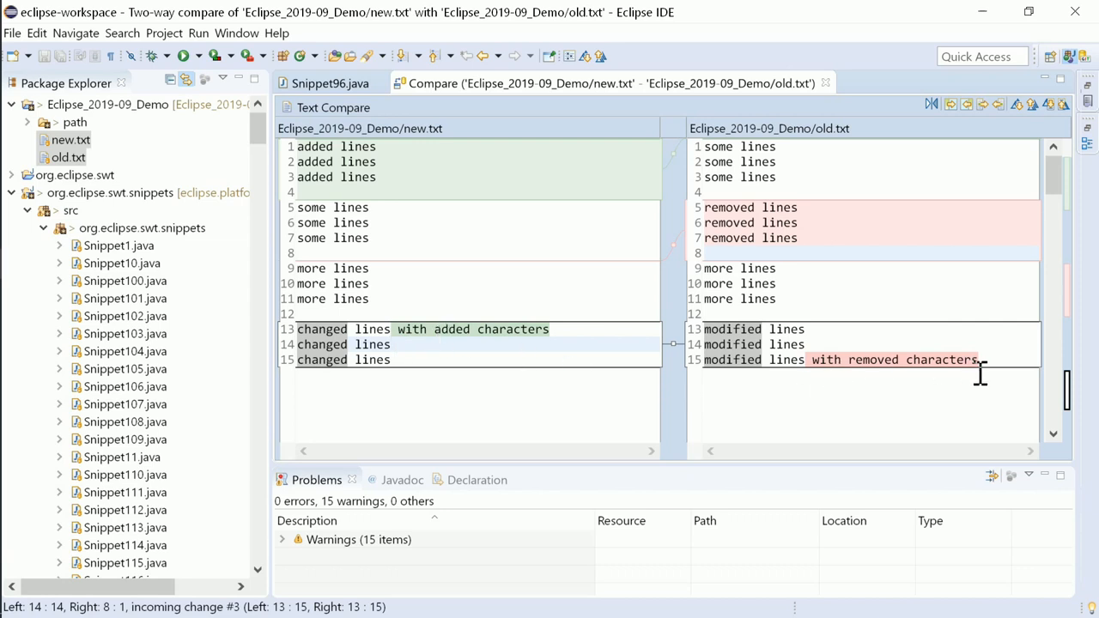
left_click(392, 343)
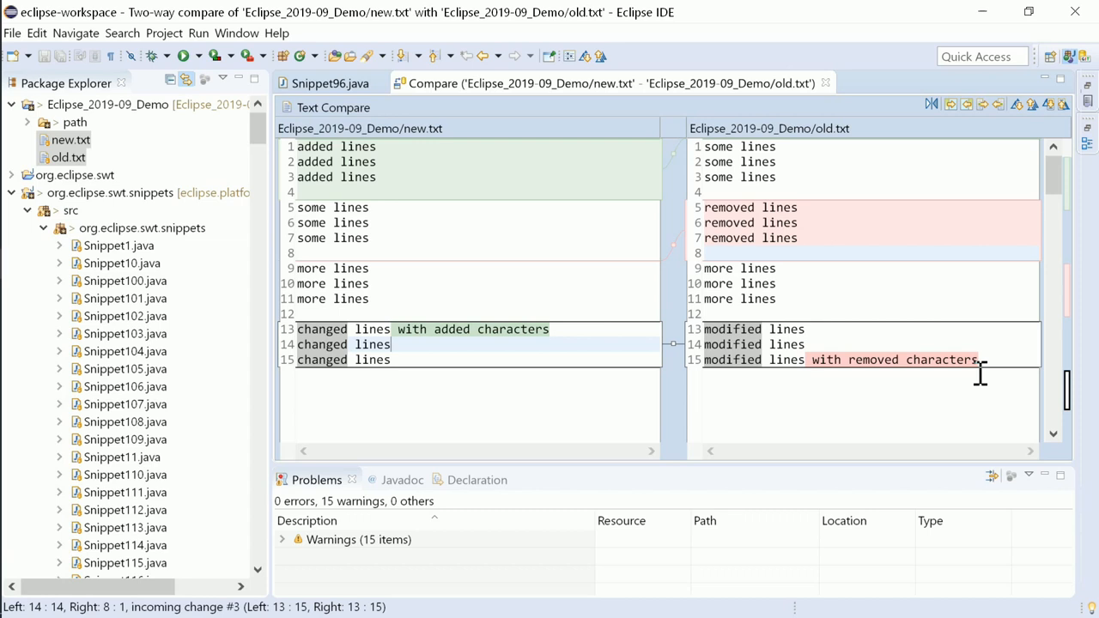
left_click(71, 141)
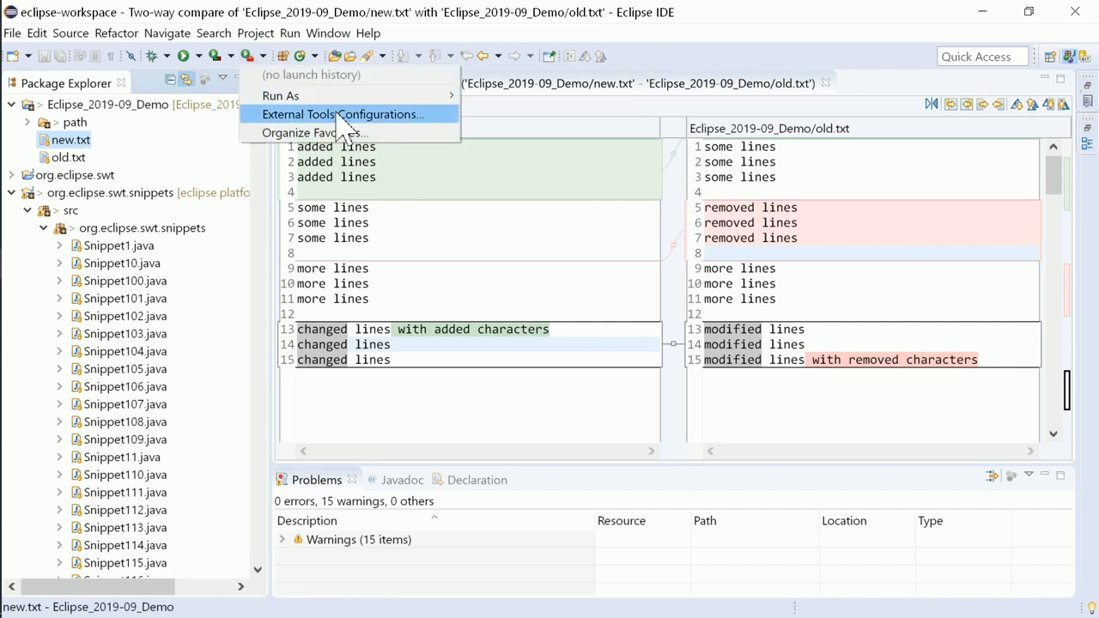
- Review the MD5 external tool configuration and preview its resolved command line
left_click(342, 114)
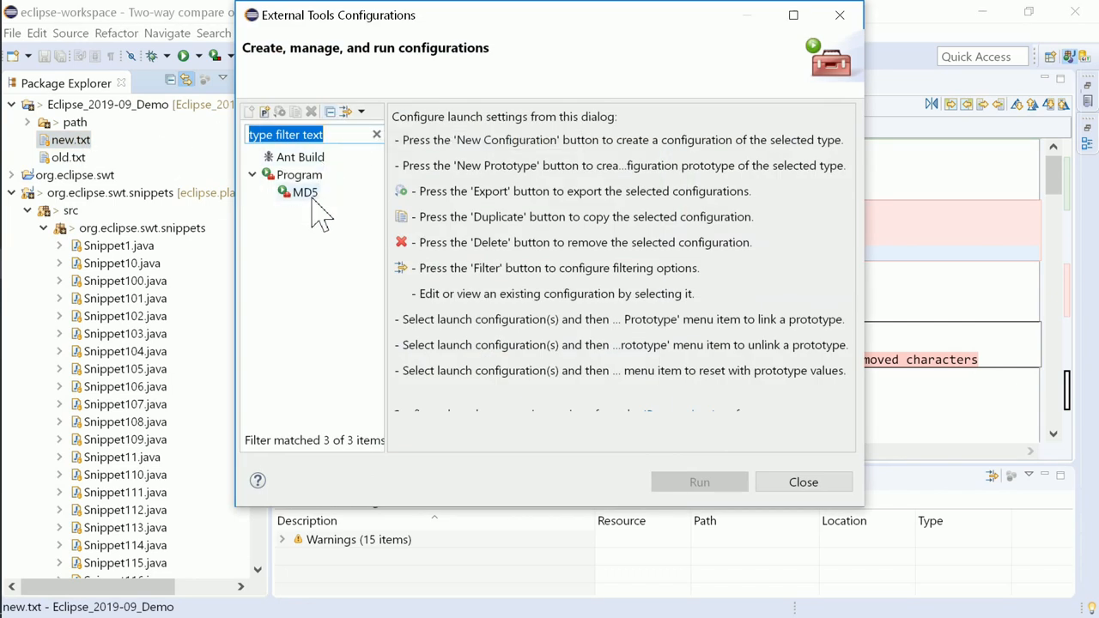
left_click(304, 192)
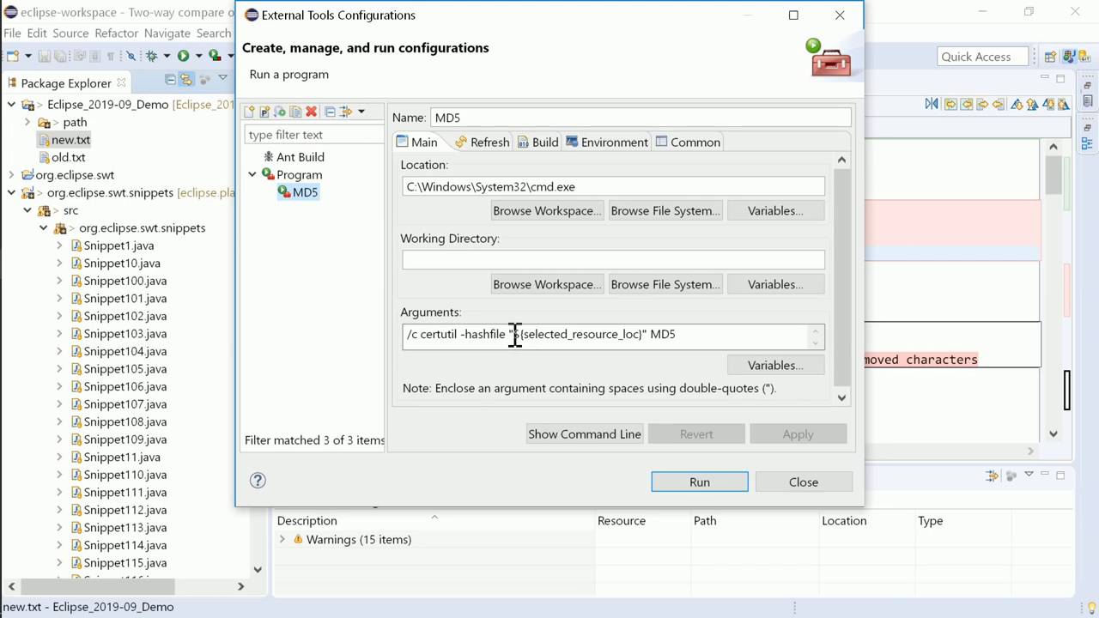
double_click(578, 333)
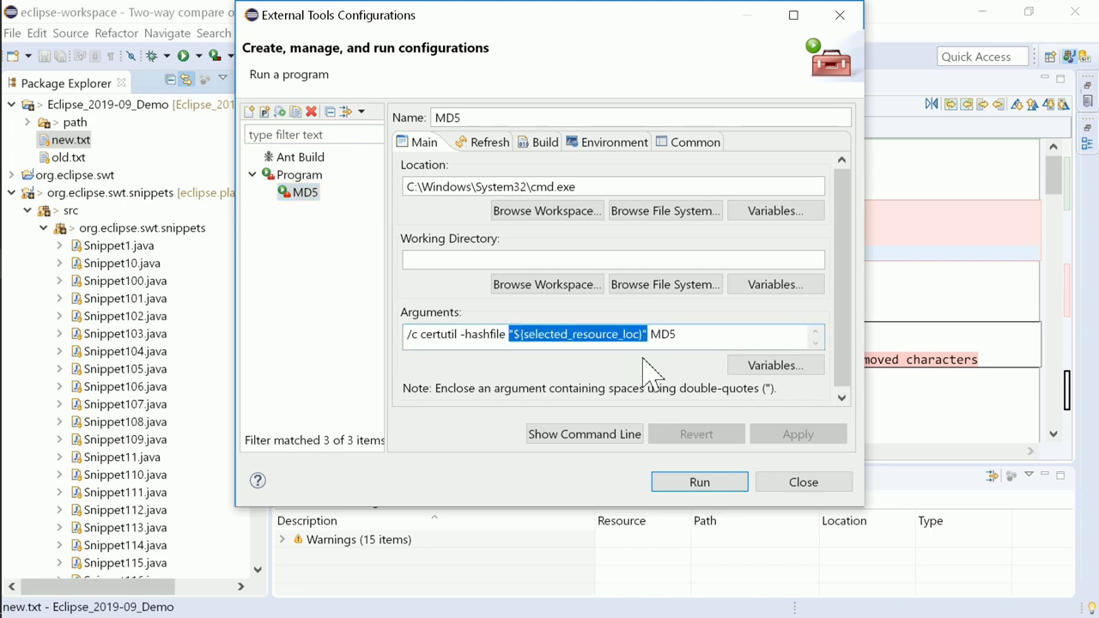
left_click(584, 433)
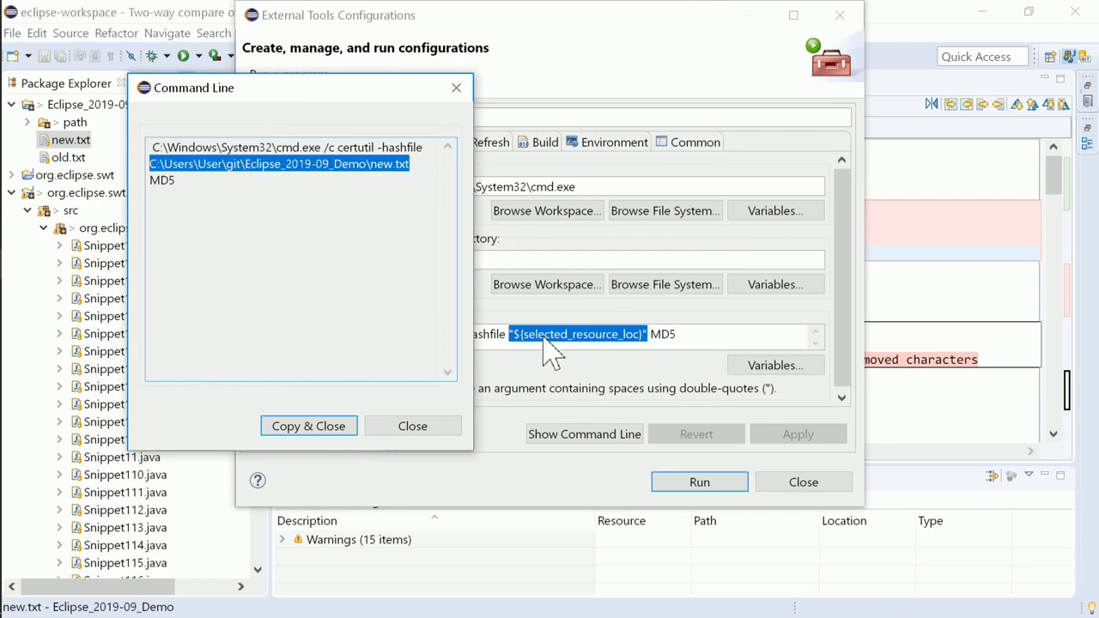
left_click(412, 426)
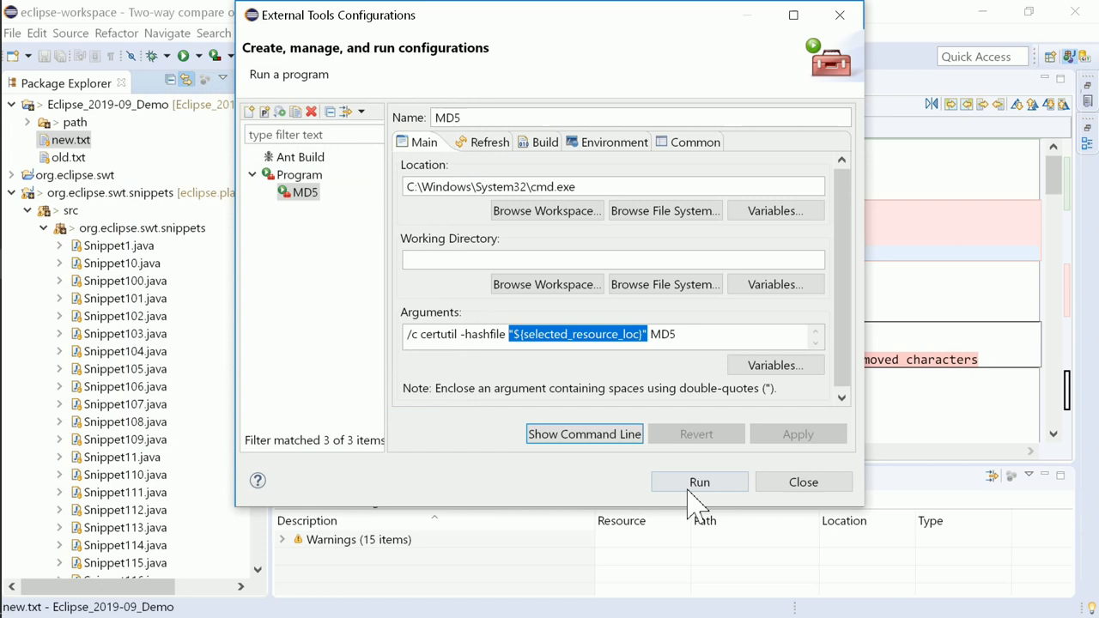
- Run the MD5 tool on new.txt so the console shows its hash
left_click(699, 481)
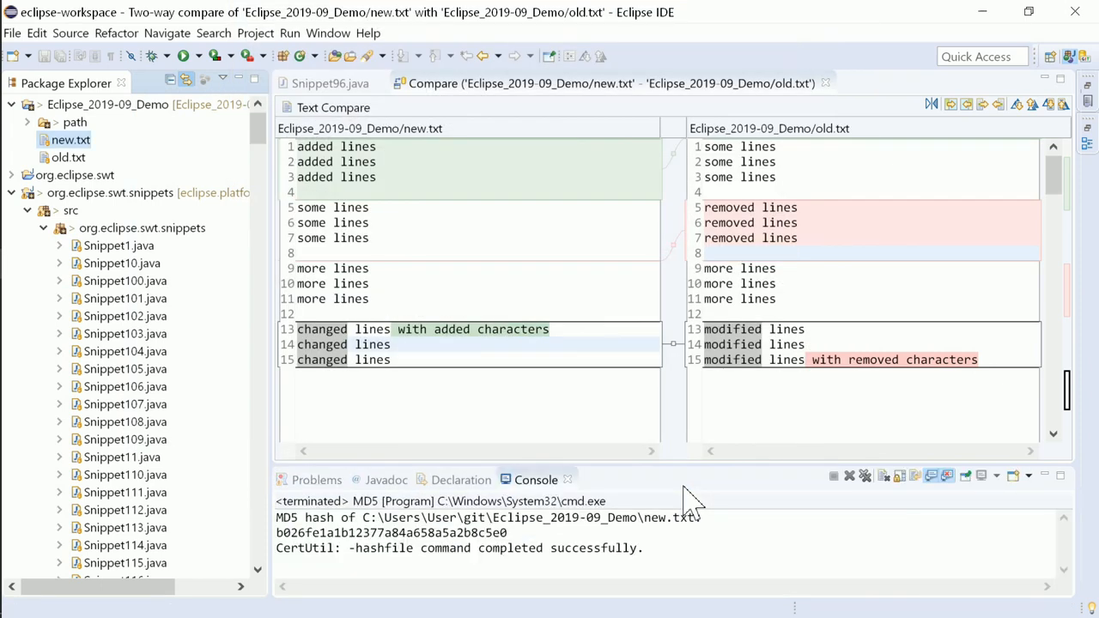
mouse_move(838, 94)
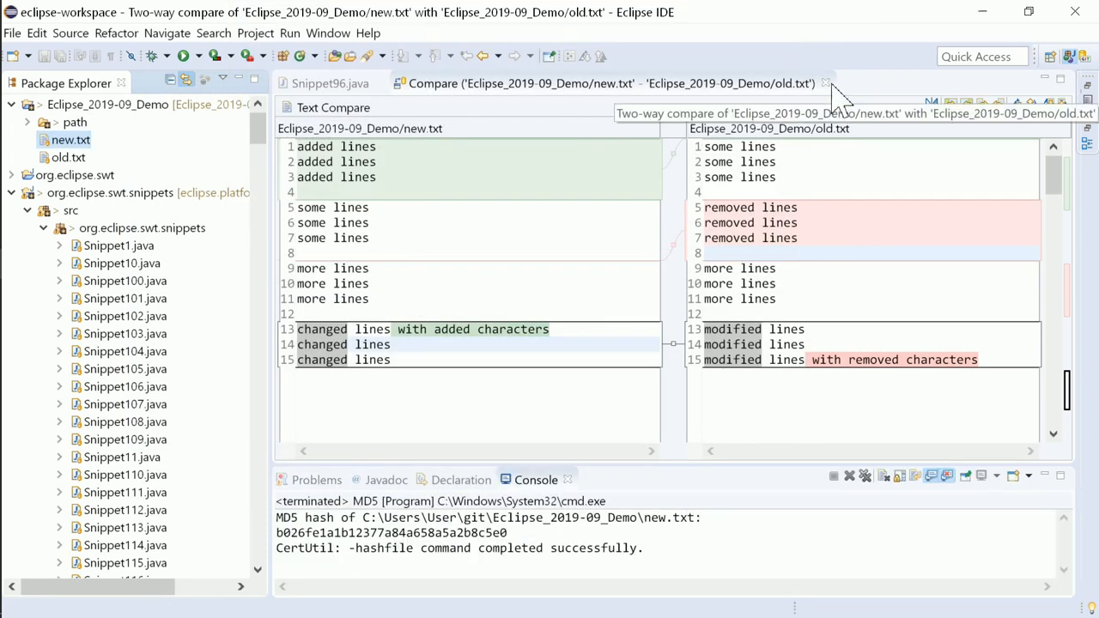
right_click(110, 192)
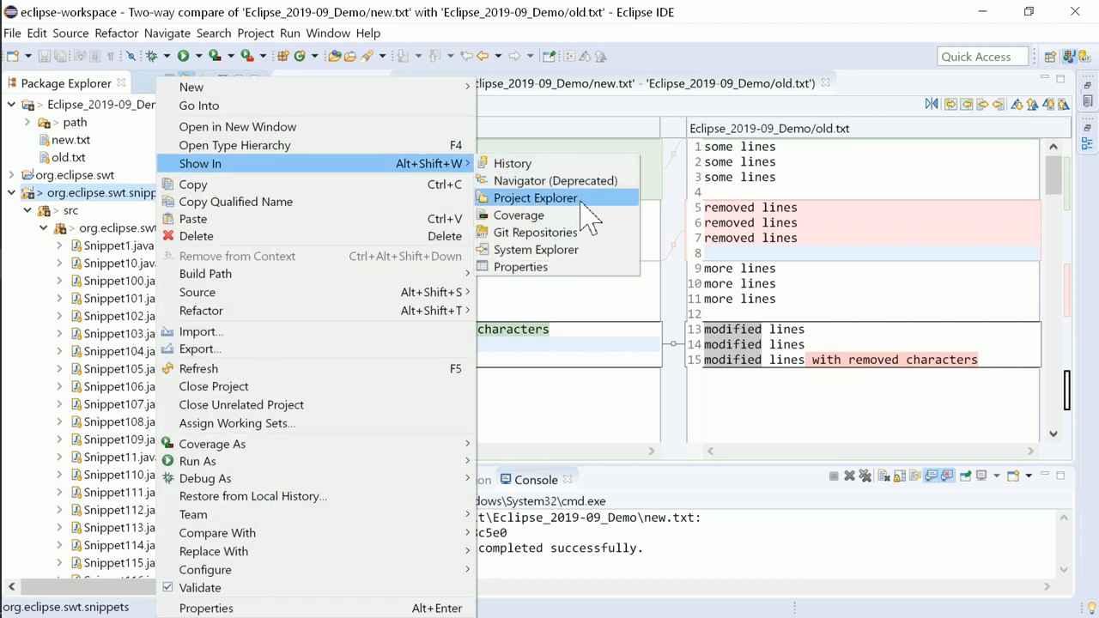
- Show the project in Project Explorer and close projects unrelated to Eclipse_2019-09_Demo
left_click(536, 197)
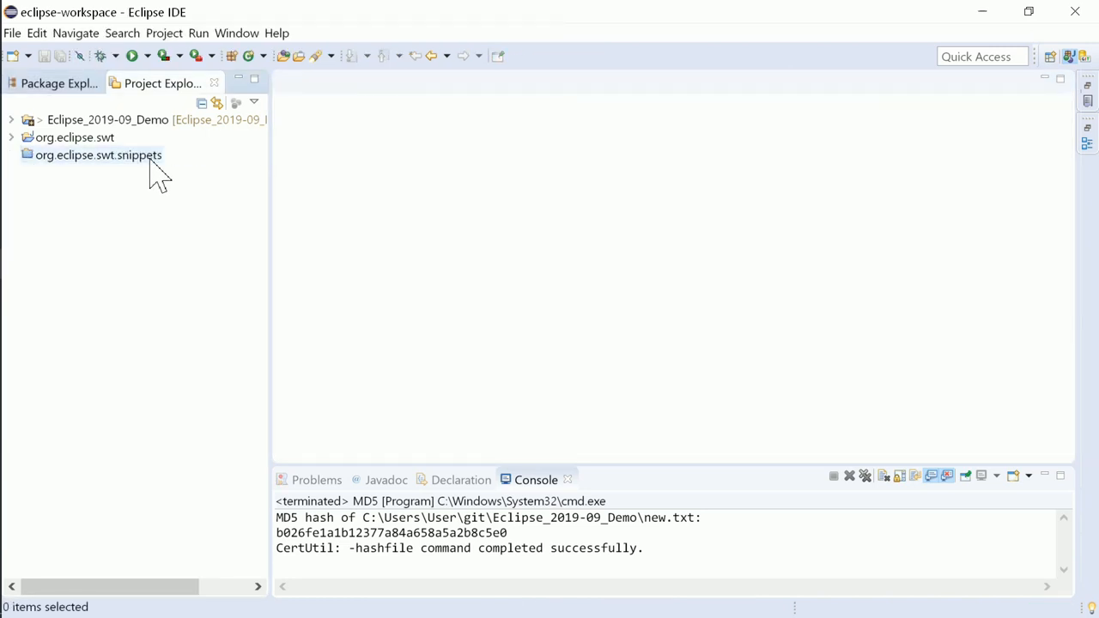
right_click(106, 120)
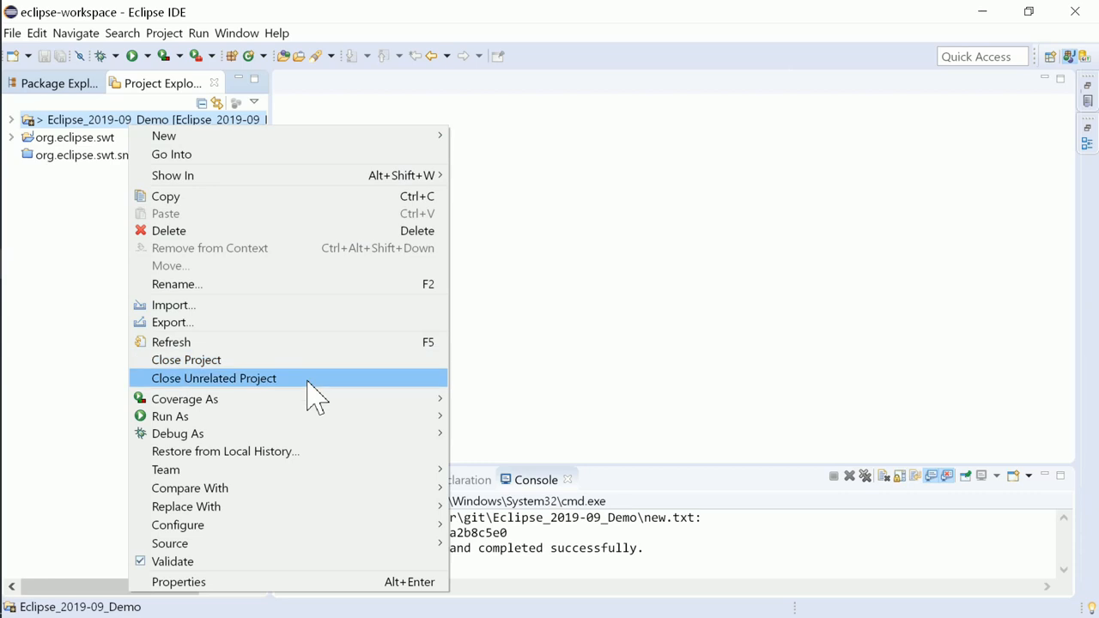
left_click(213, 378)
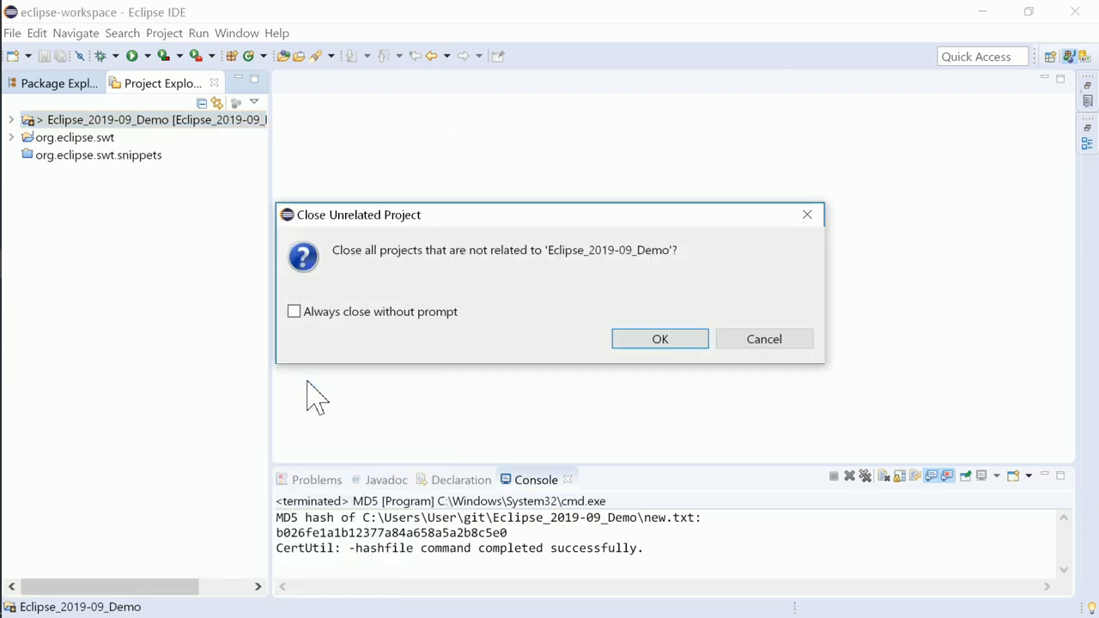
mouse_move(650, 295)
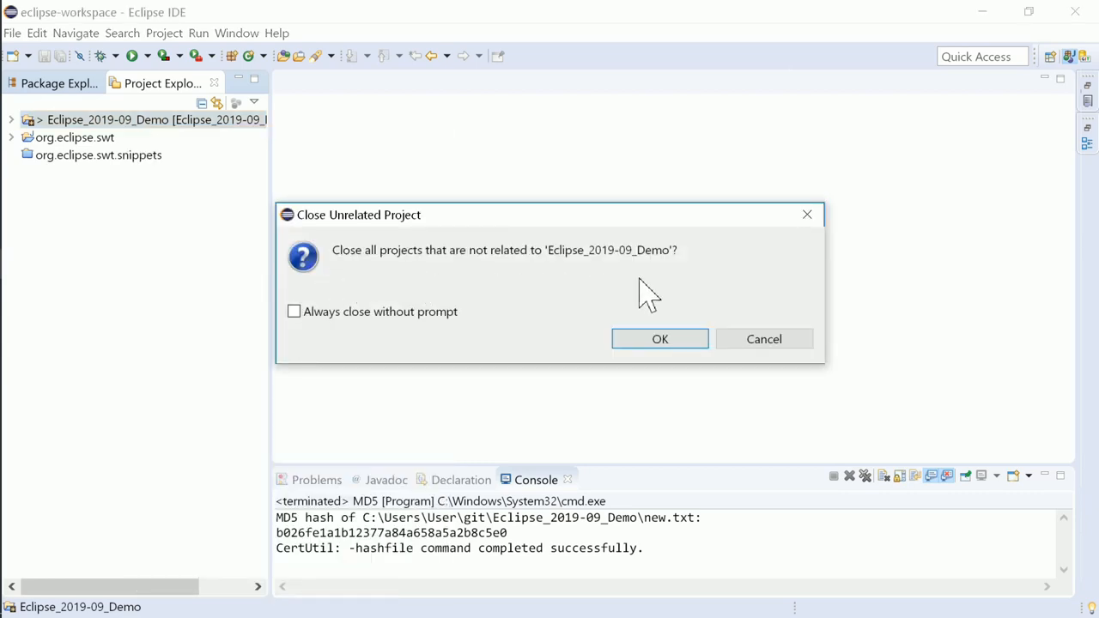
mouse_move(660, 339)
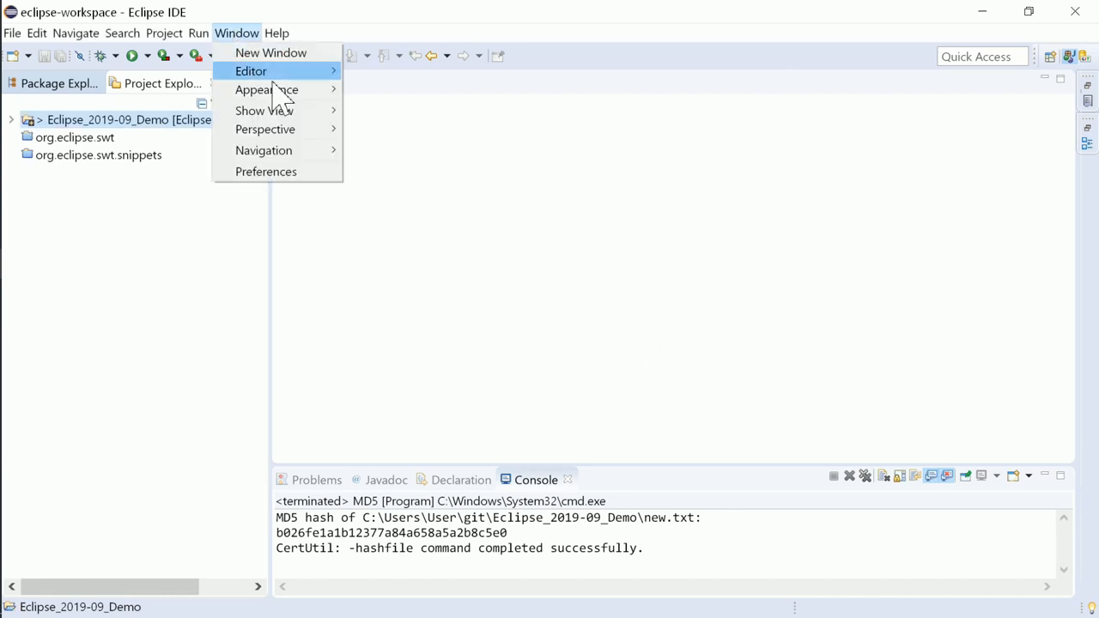
- View the current line highlight colour in Editors > Text Editors preferences
left_click(266, 172)
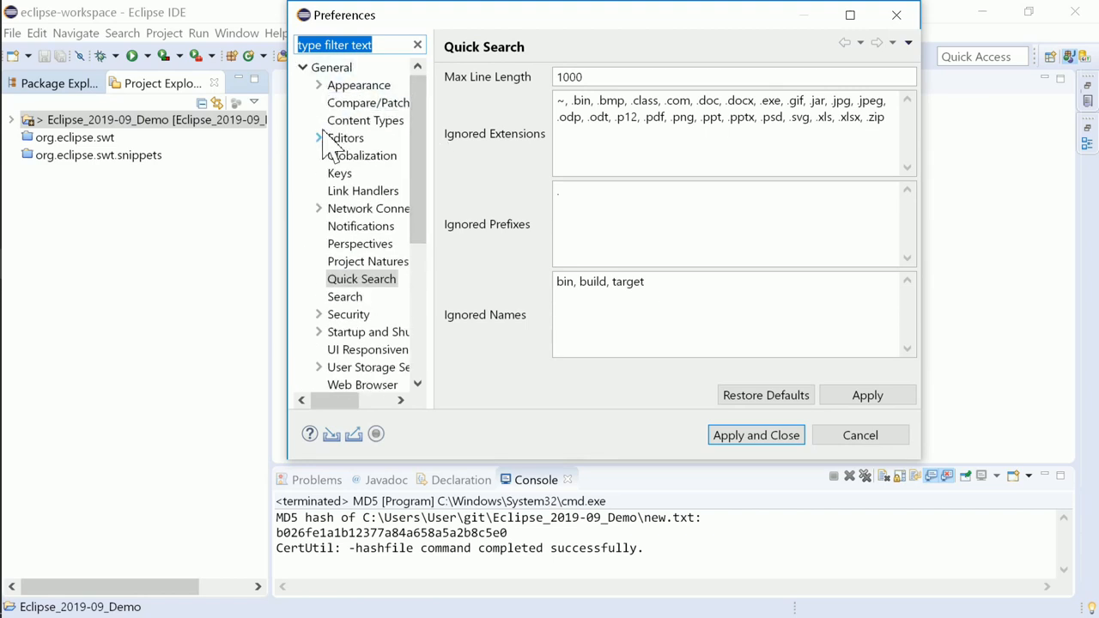
left_click(320, 138)
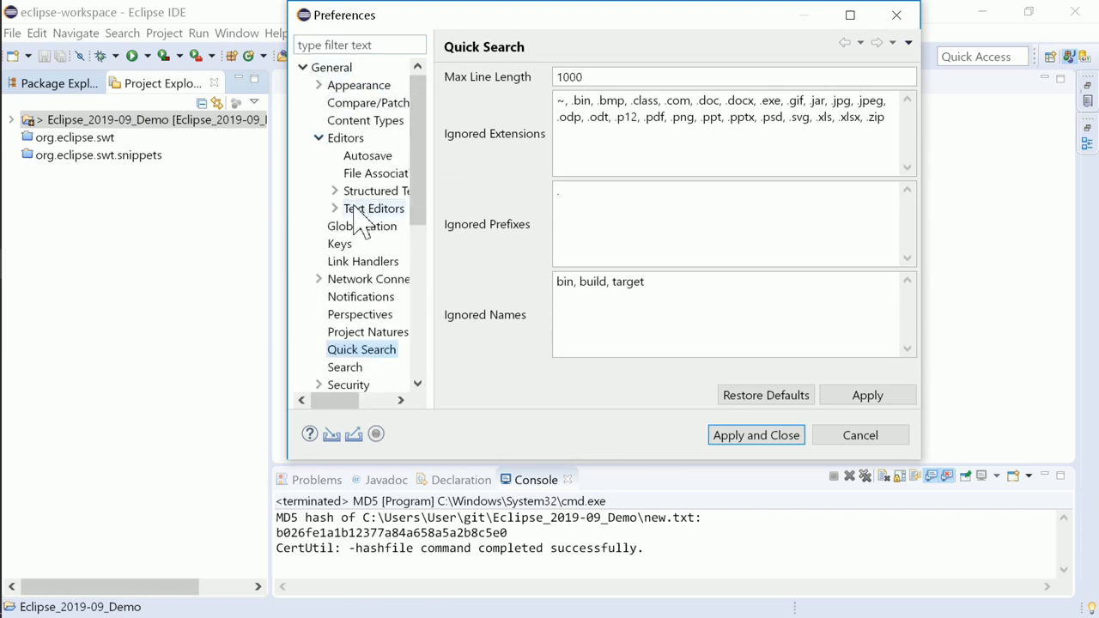
left_click(375, 208)
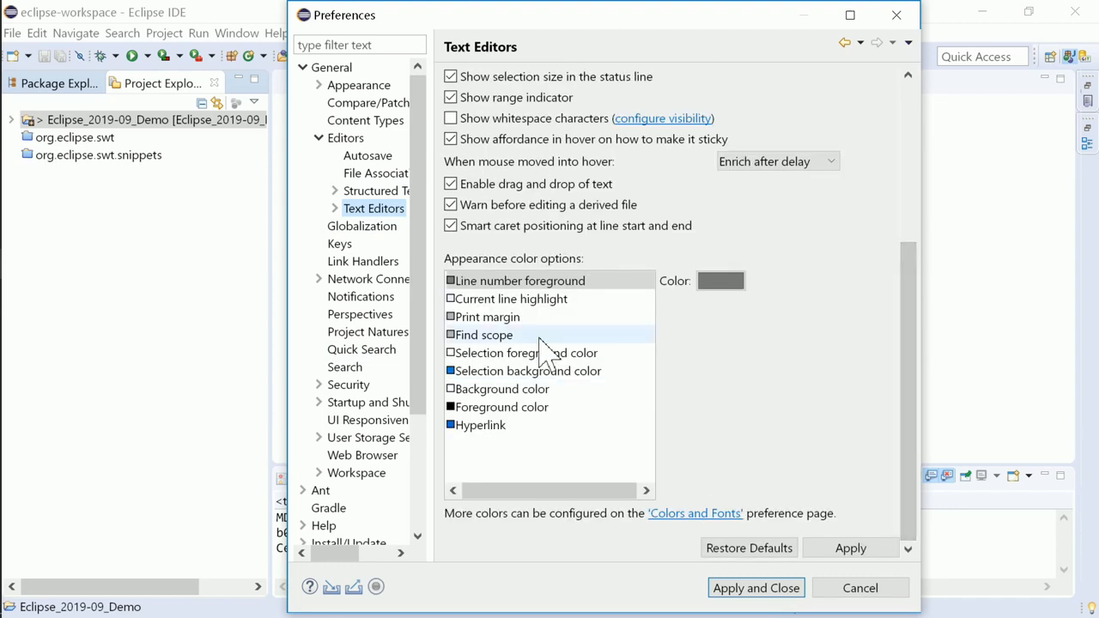
left_click(512, 299)
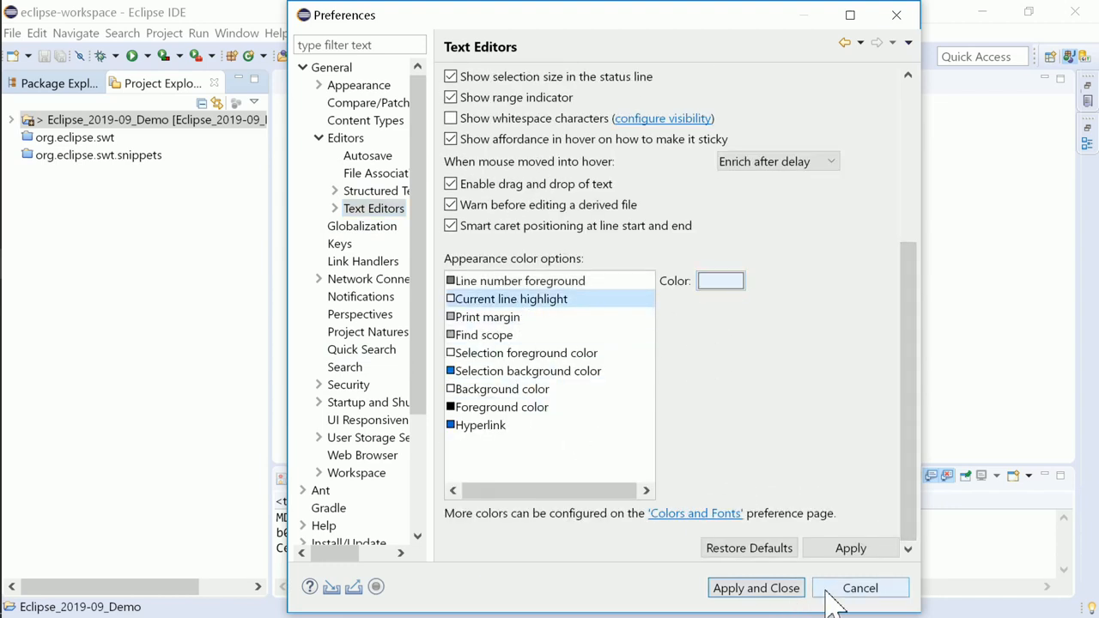
- Cancel Preferences and start importing projects from the C:\in folder
left_click(859, 588)
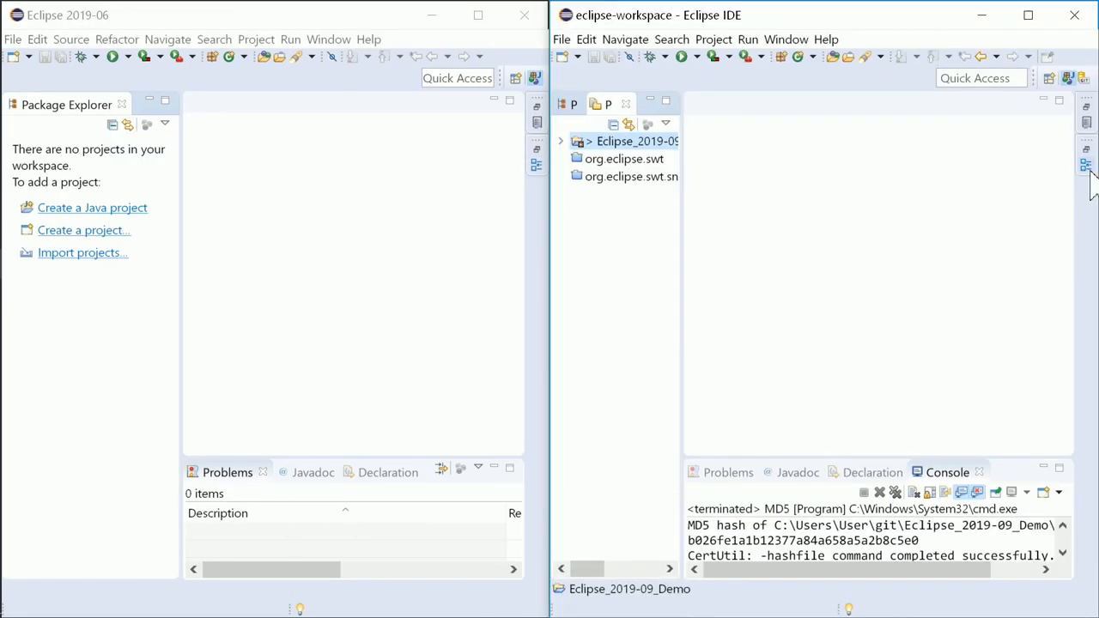
left_click(562, 38)
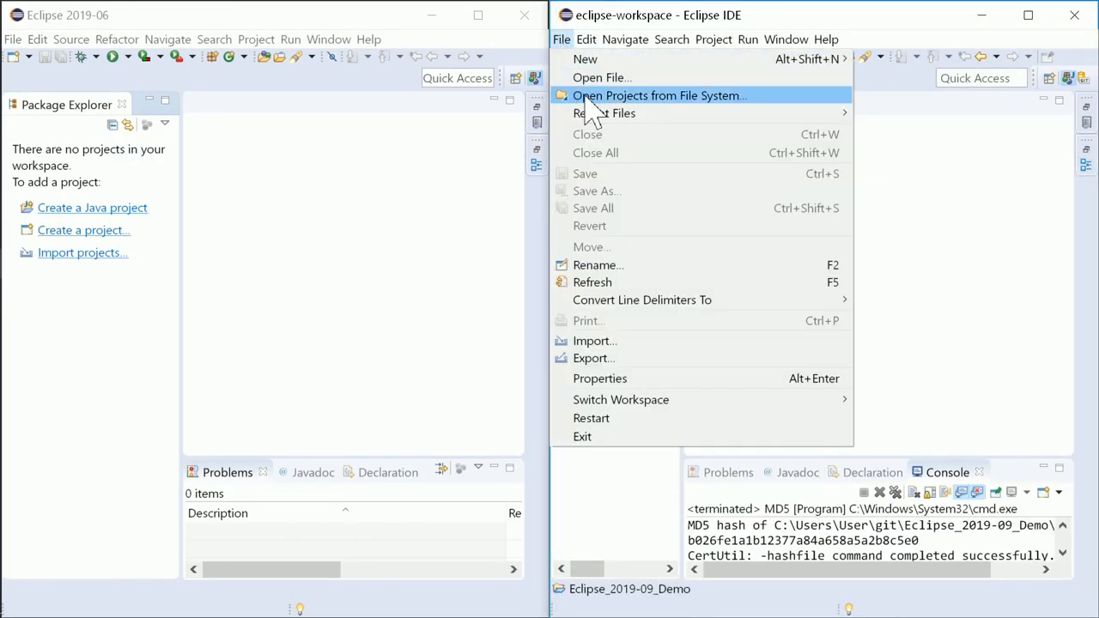
left_click(660, 96)
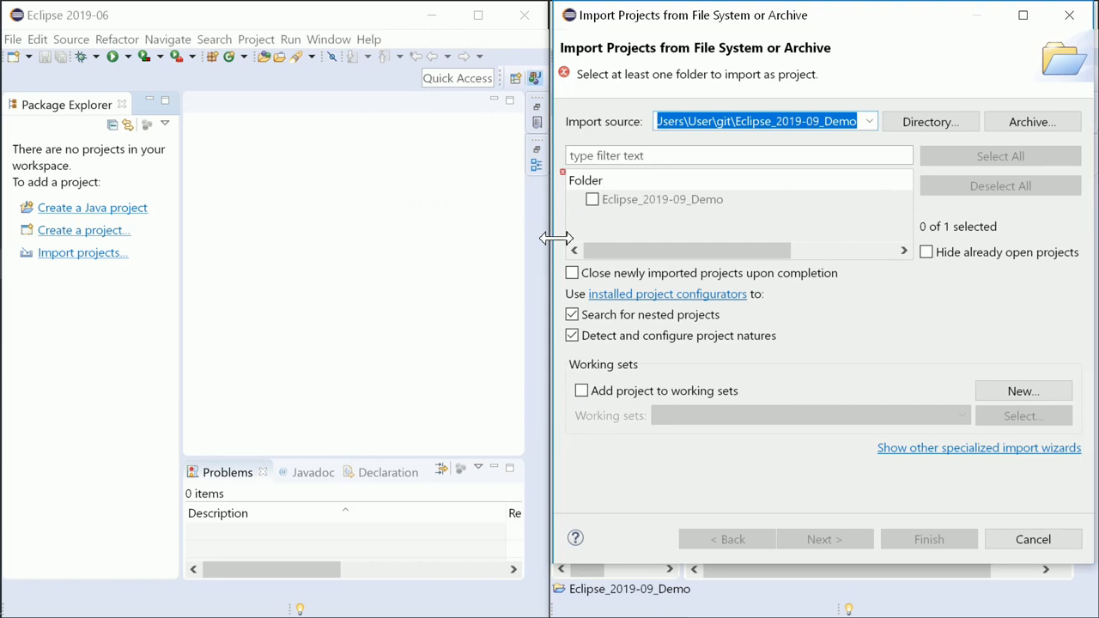
left_click(12, 37)
type("C:\\in")
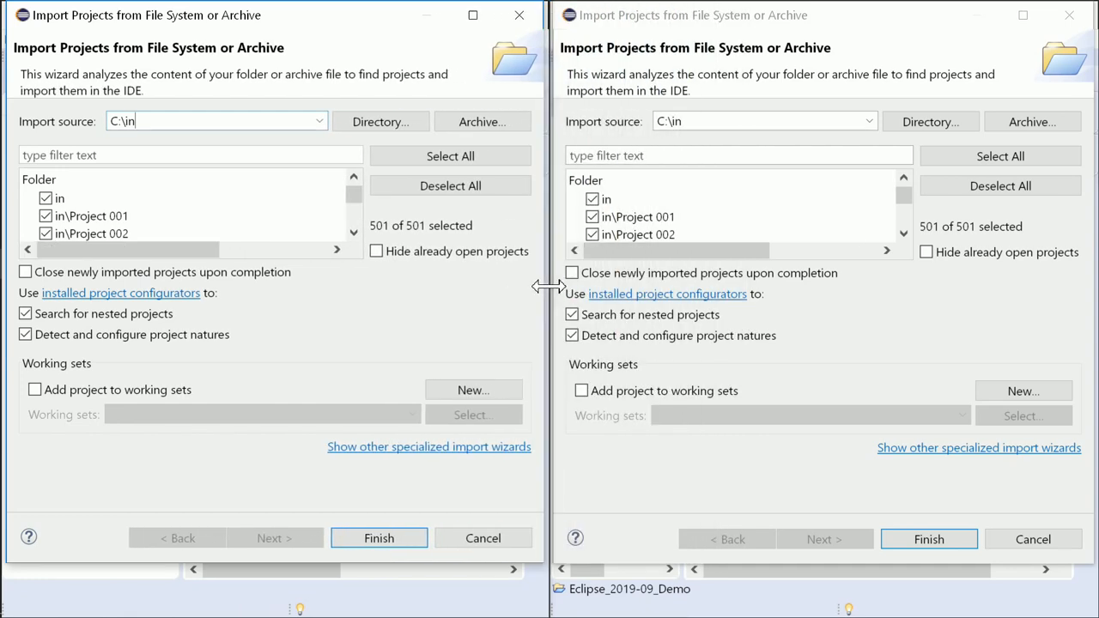
mouse_move(495, 251)
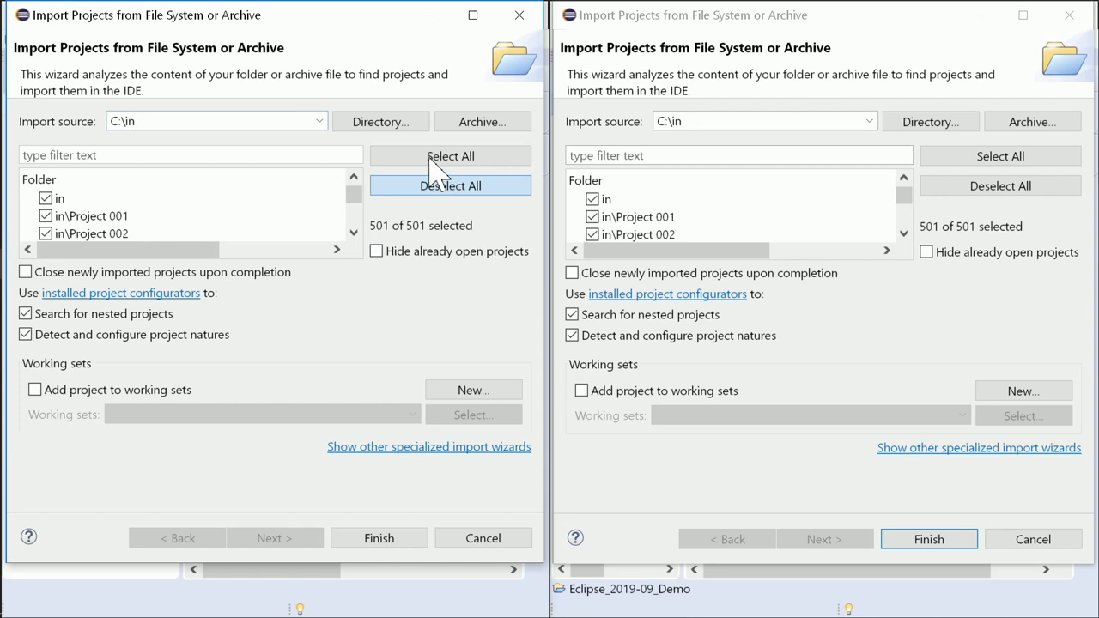
- Deselect and reselect all 501 found projects in the import wizard
left_click(450, 186)
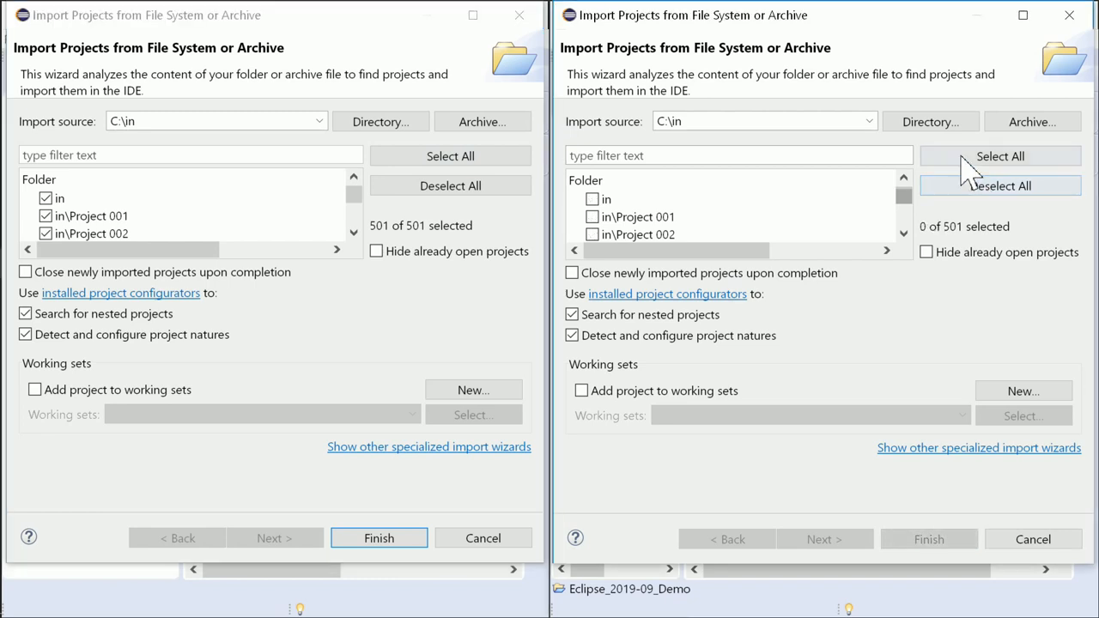
left_click(1000, 154)
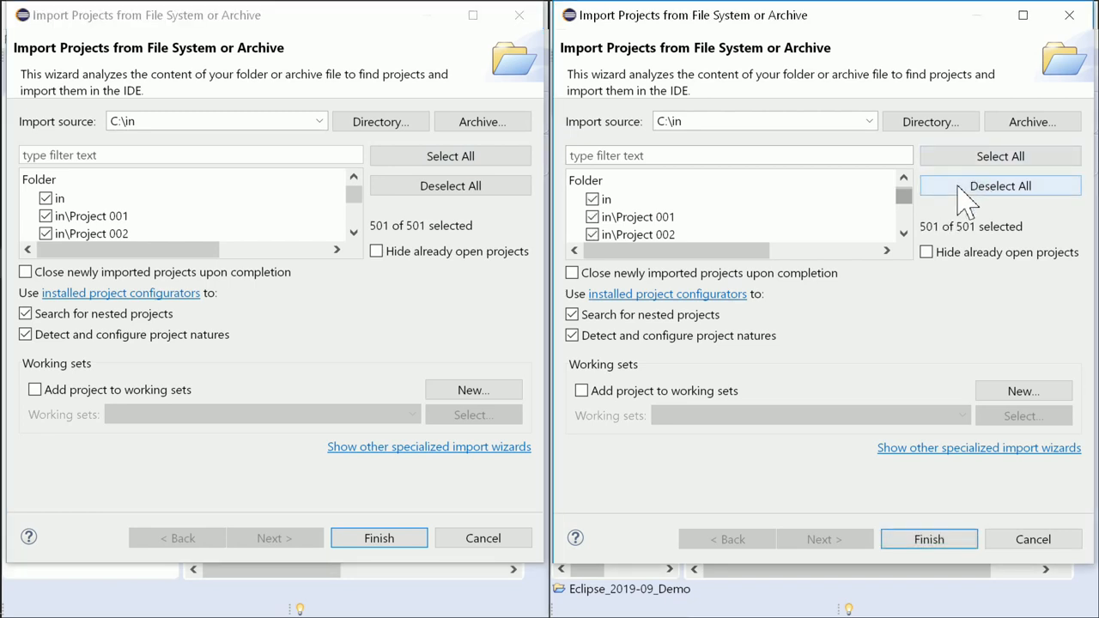
mouse_move(1065, 42)
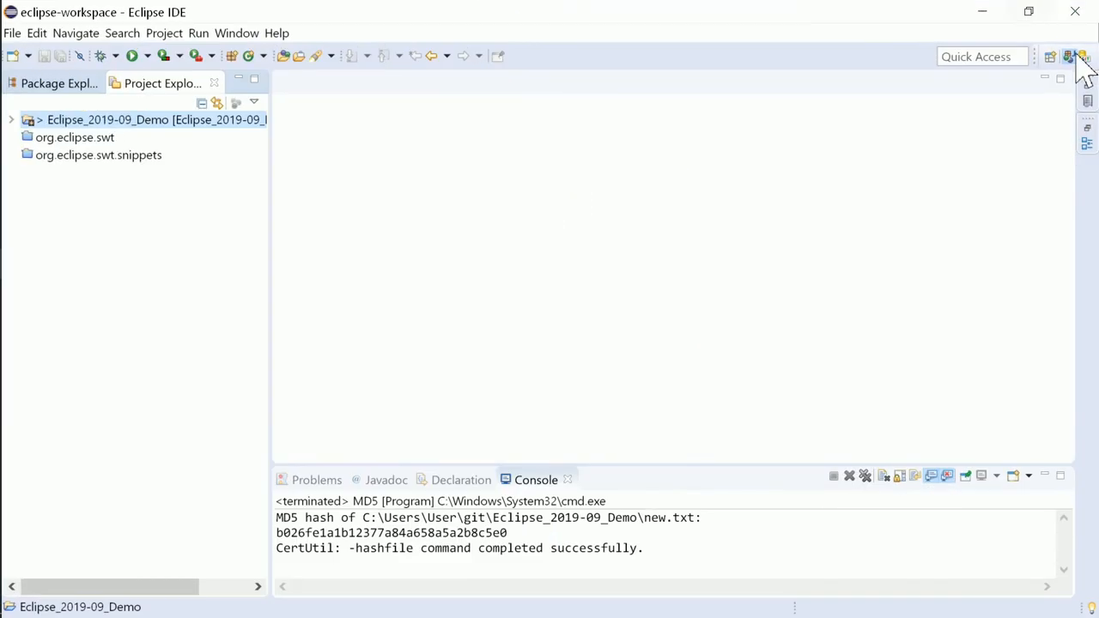
- Create a lightweight tag named lightweight_tag with no message on master's HEAD commit
left_click(1069, 55)
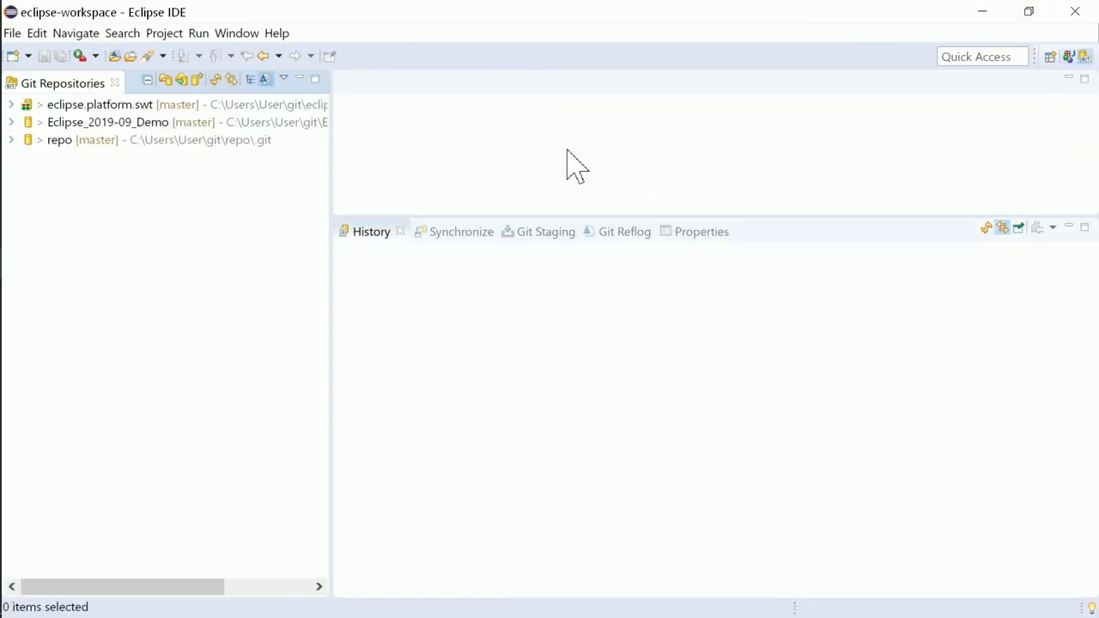
left_click(106, 122)
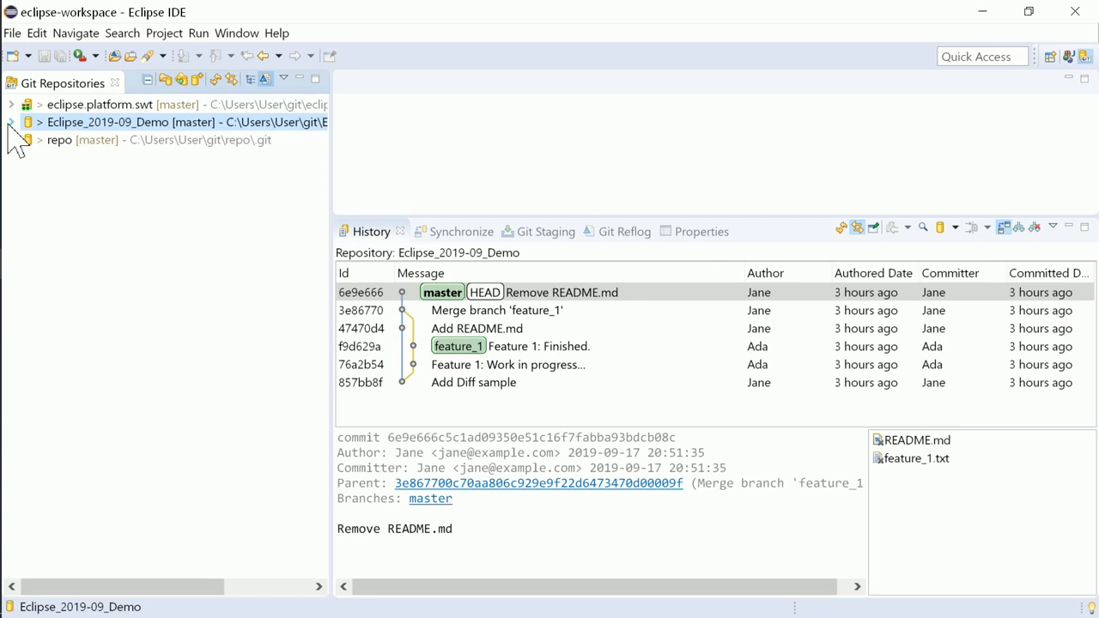
right_click(63, 158)
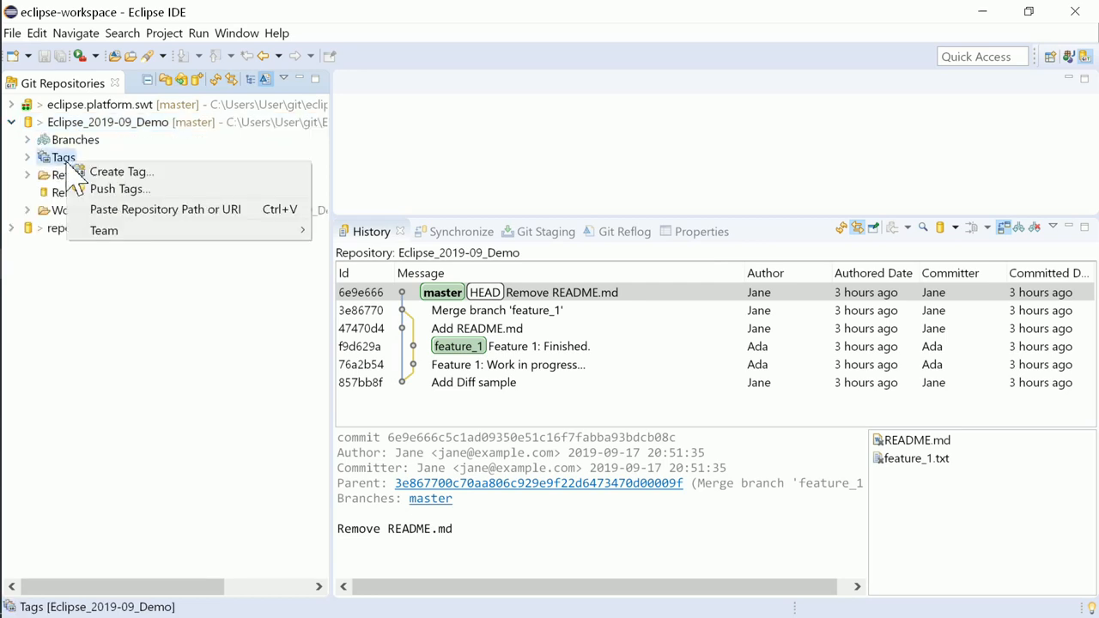
left_click(120, 172)
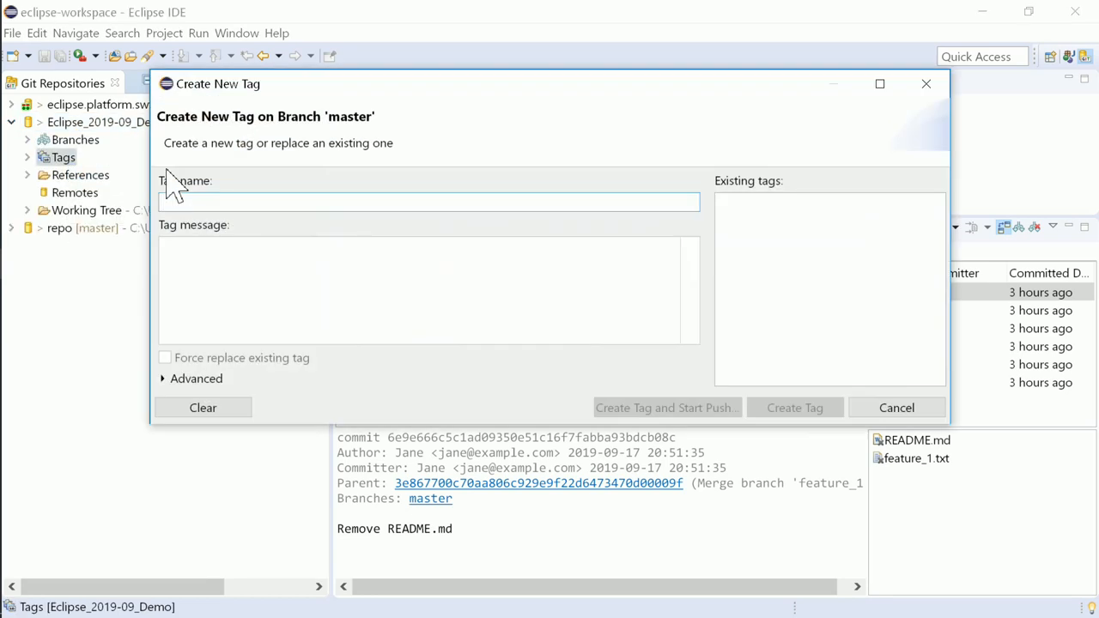
type("lightweight_tag")
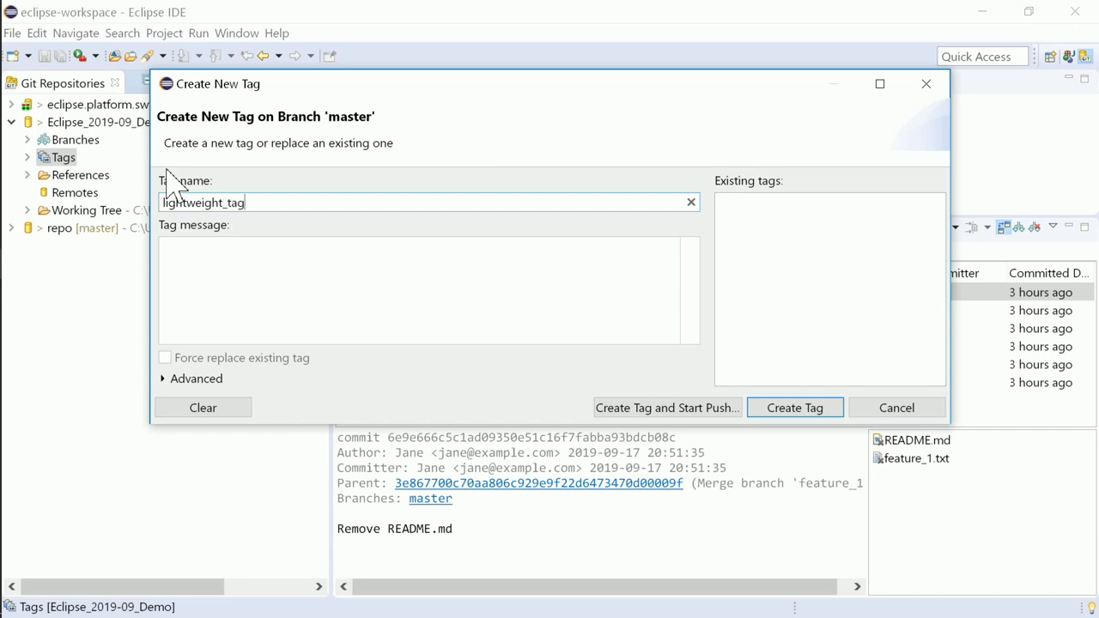
mouse_move(793, 407)
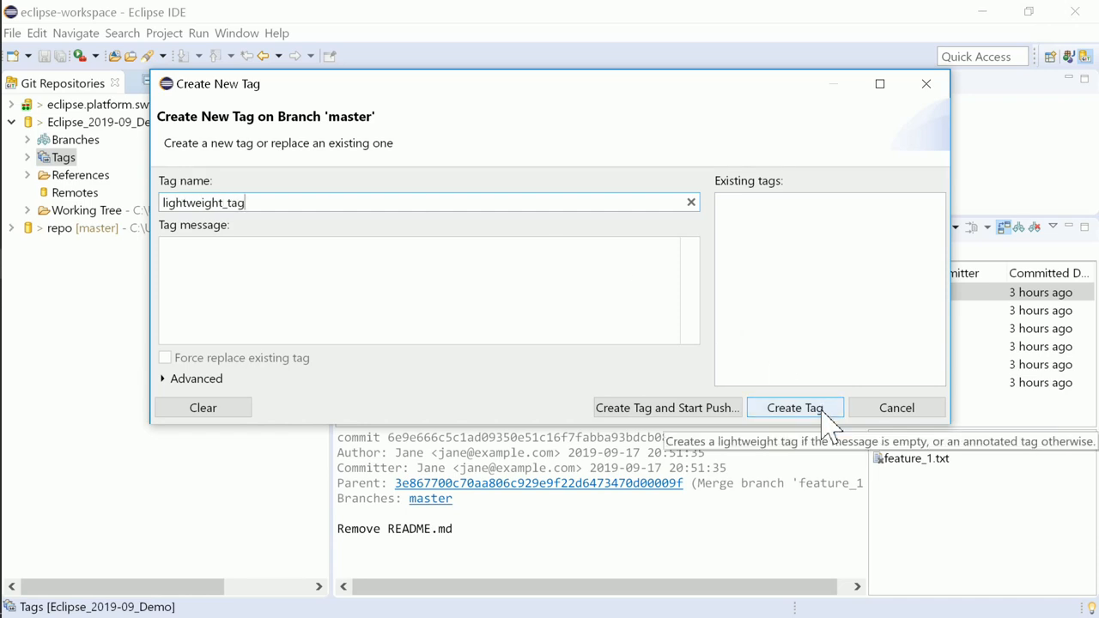
left_click(794, 407)
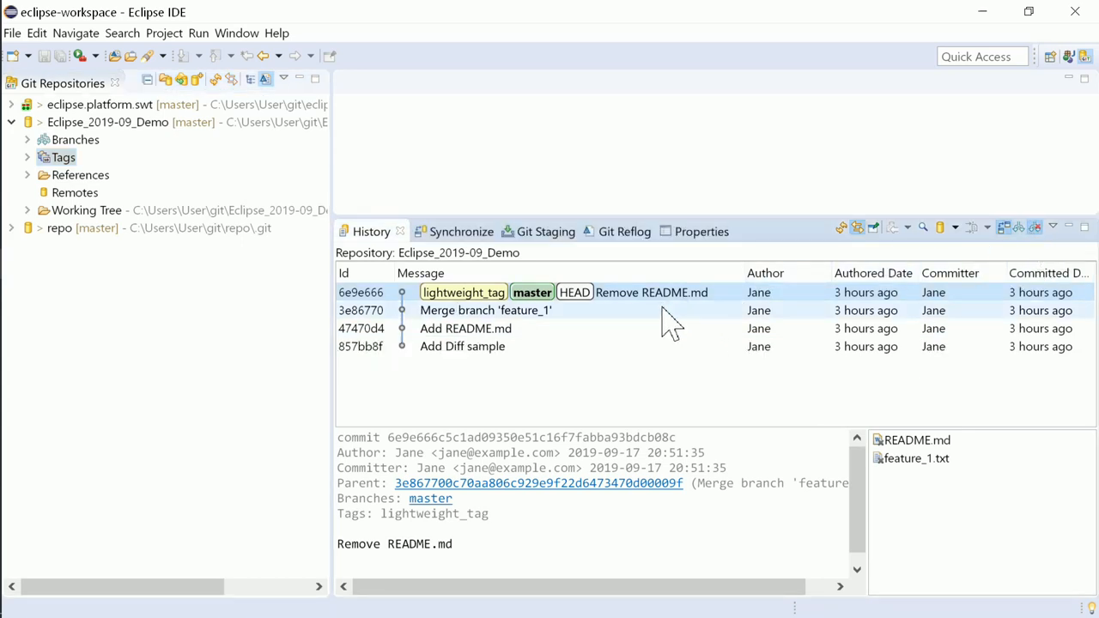
- Show history of the working tree's path folder scoped to All Changes in Repository
left_click(484, 309)
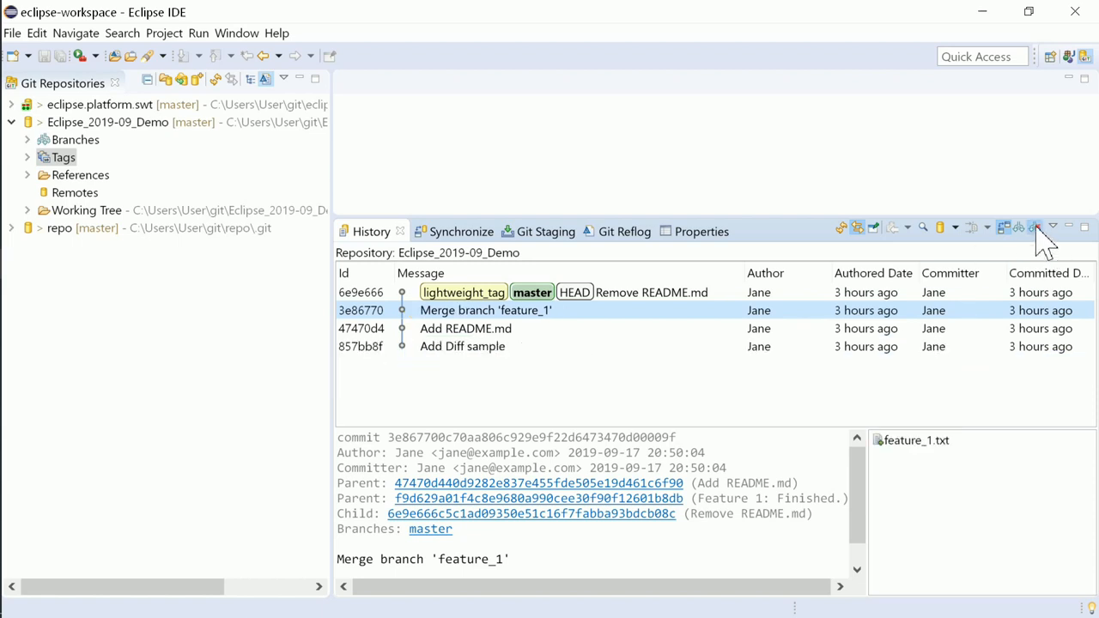
left_click(28, 209)
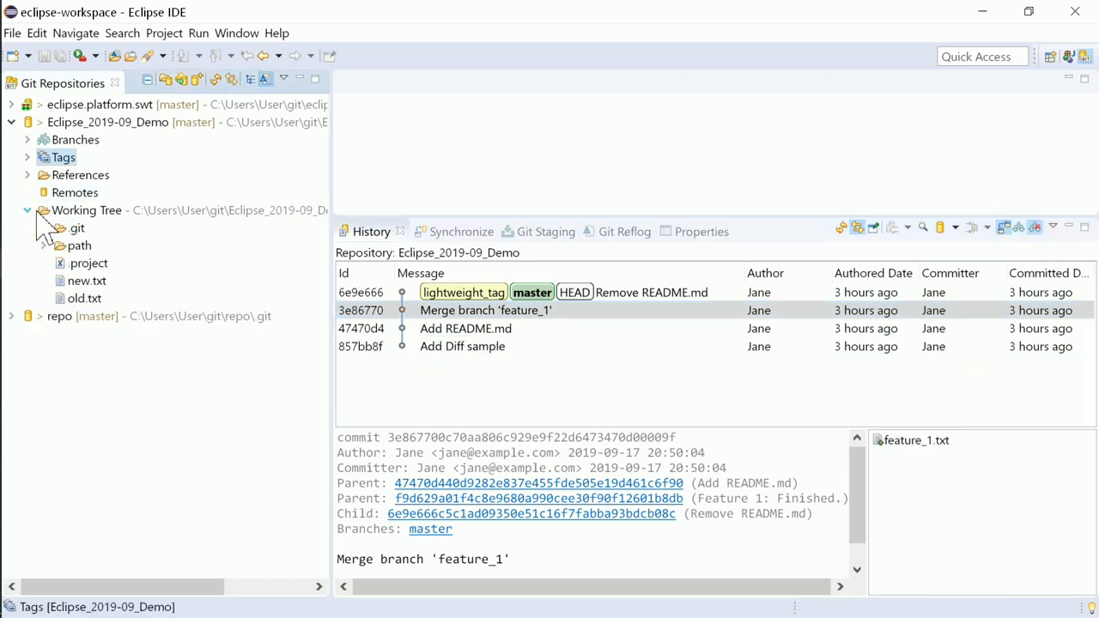
left_click(79, 243)
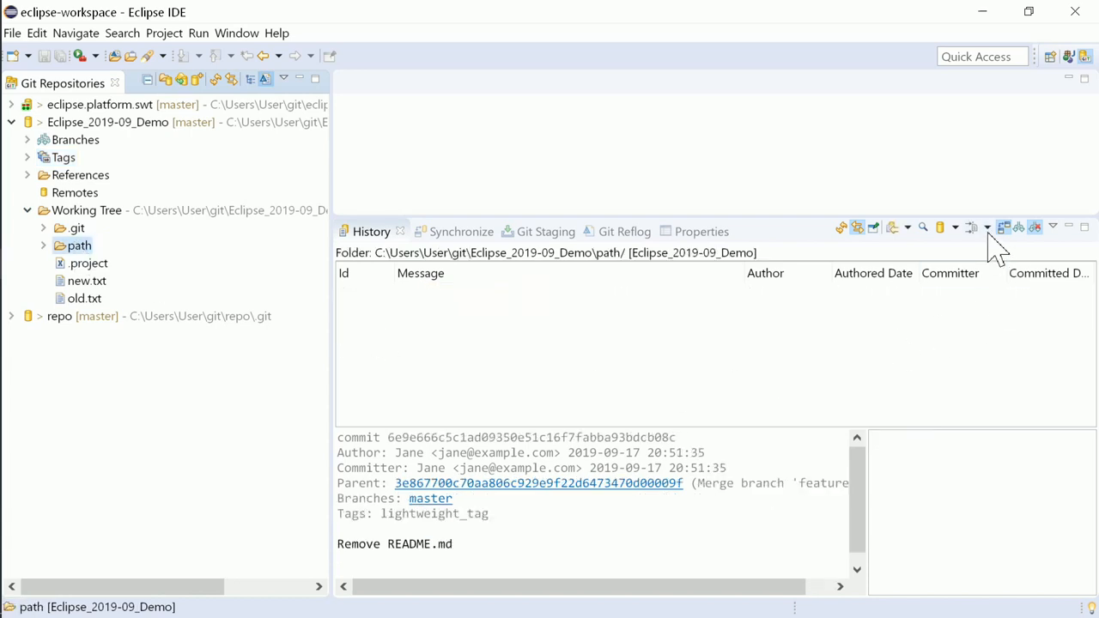
left_click(988, 227)
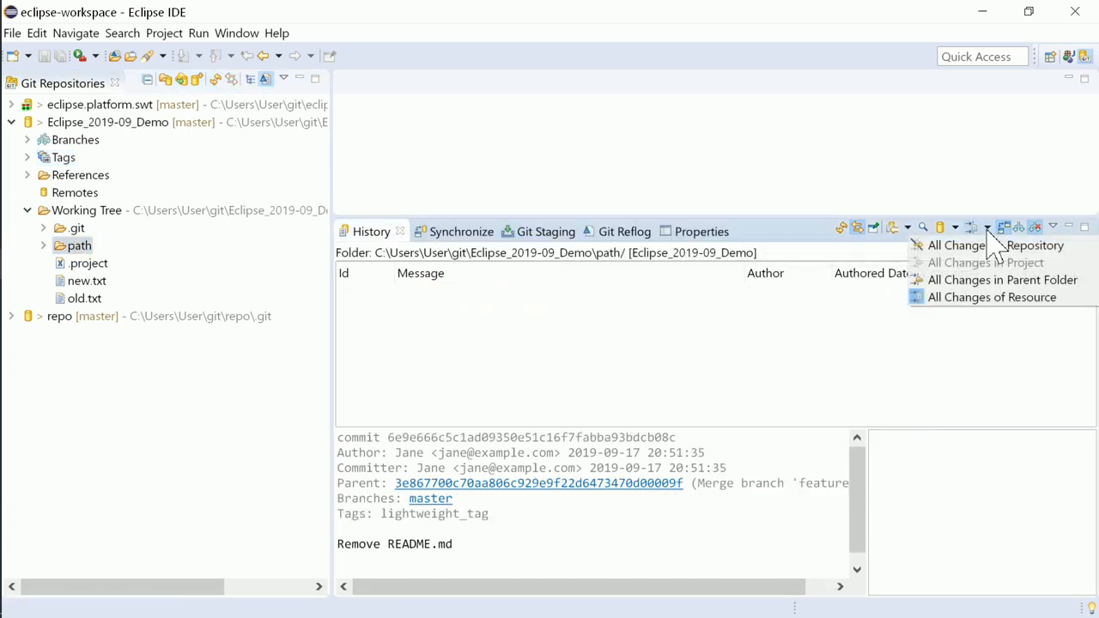
mouse_move(996, 243)
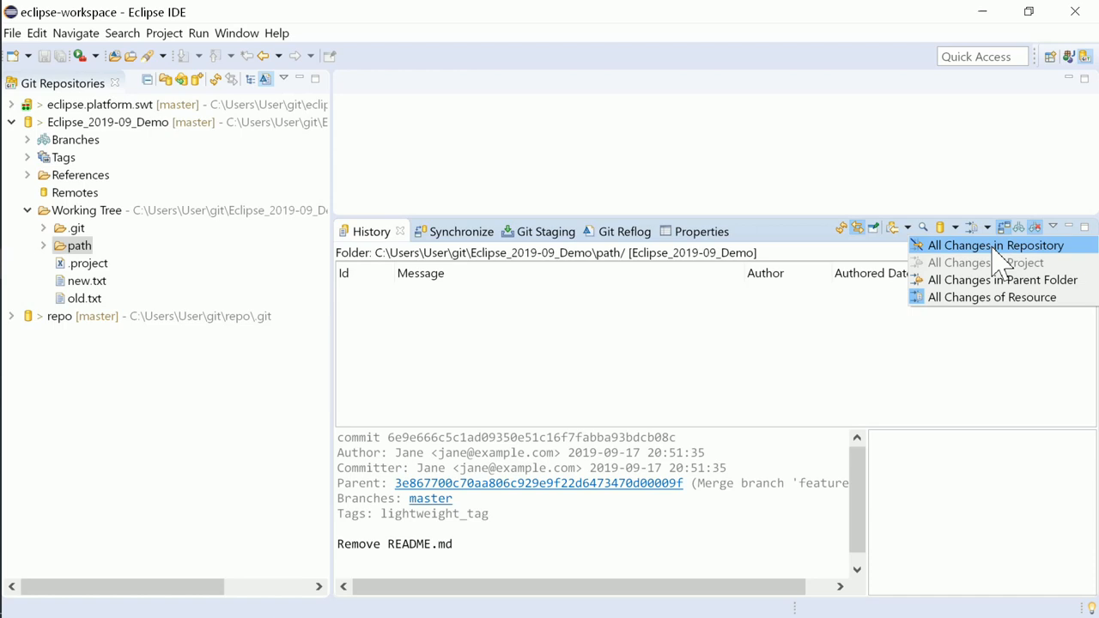
left_click(995, 244)
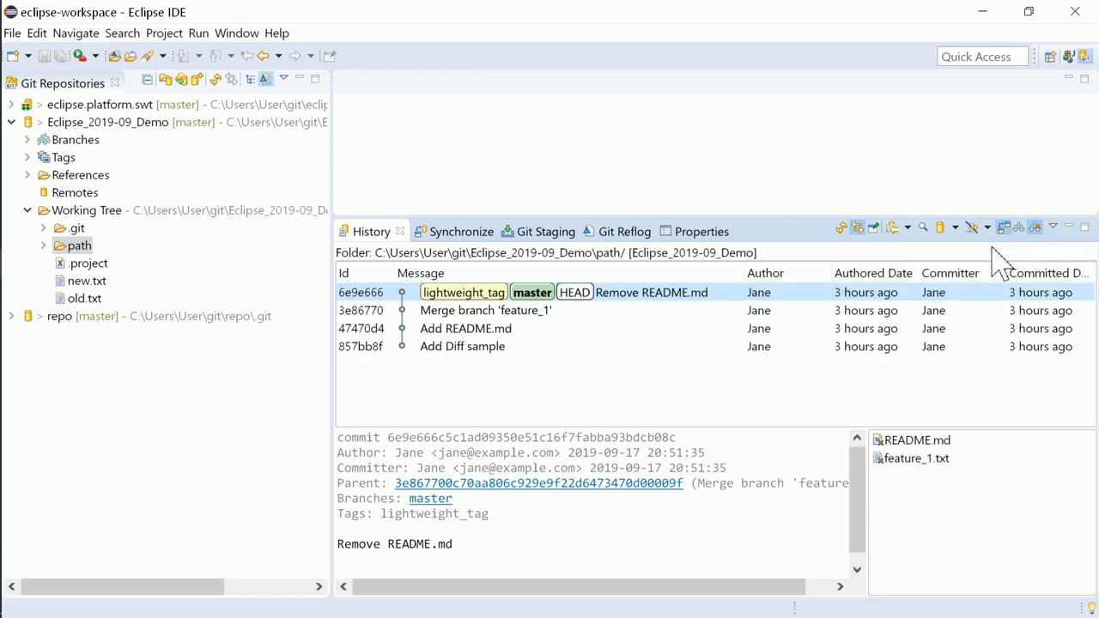
- Show the Git Staging changed files as a Tree, then as a Compact Tree
left_click(529, 230)
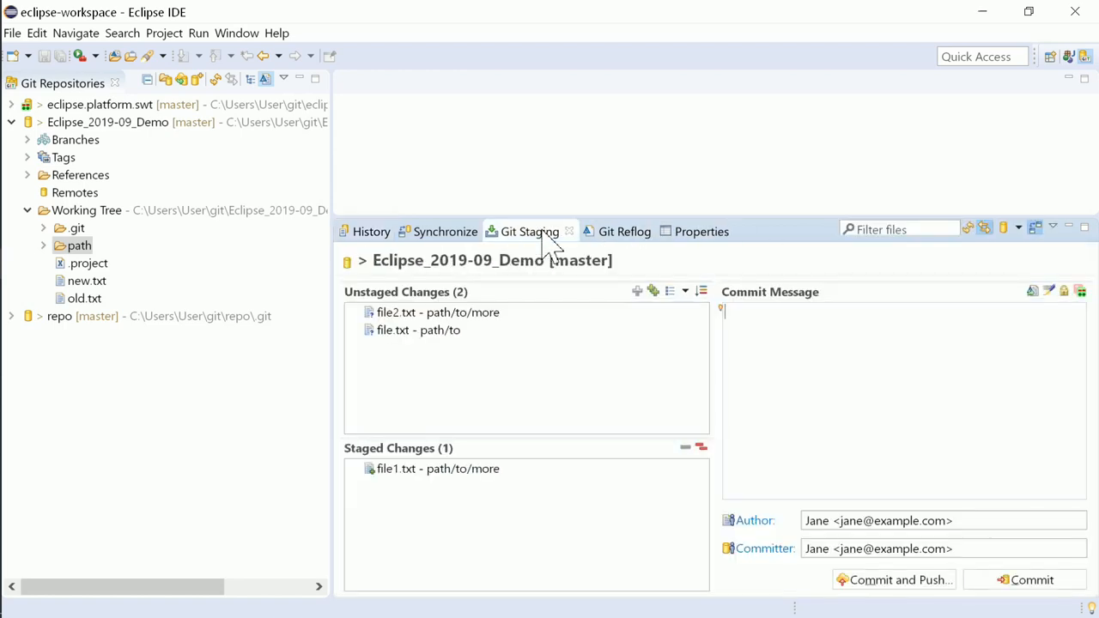
left_click(1054, 226)
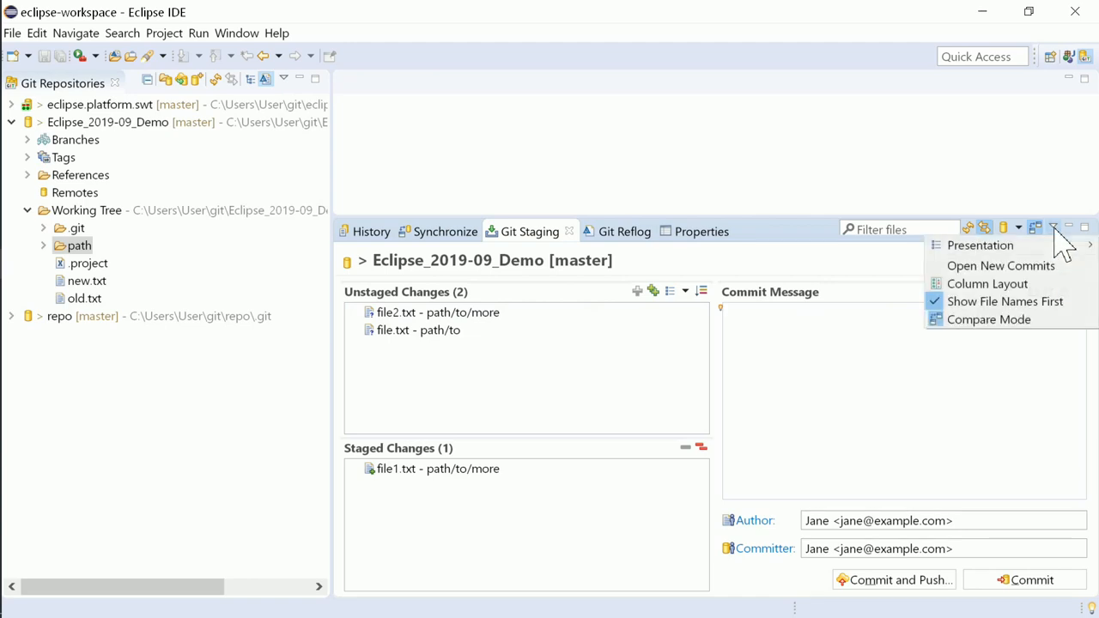
mouse_move(981, 244)
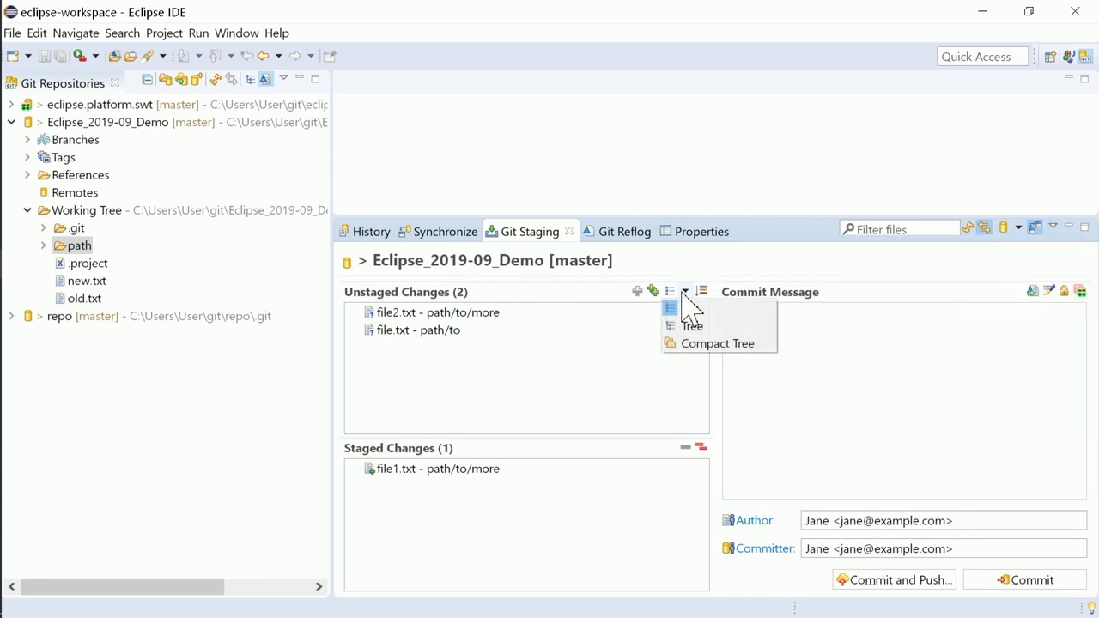
mouse_move(718, 326)
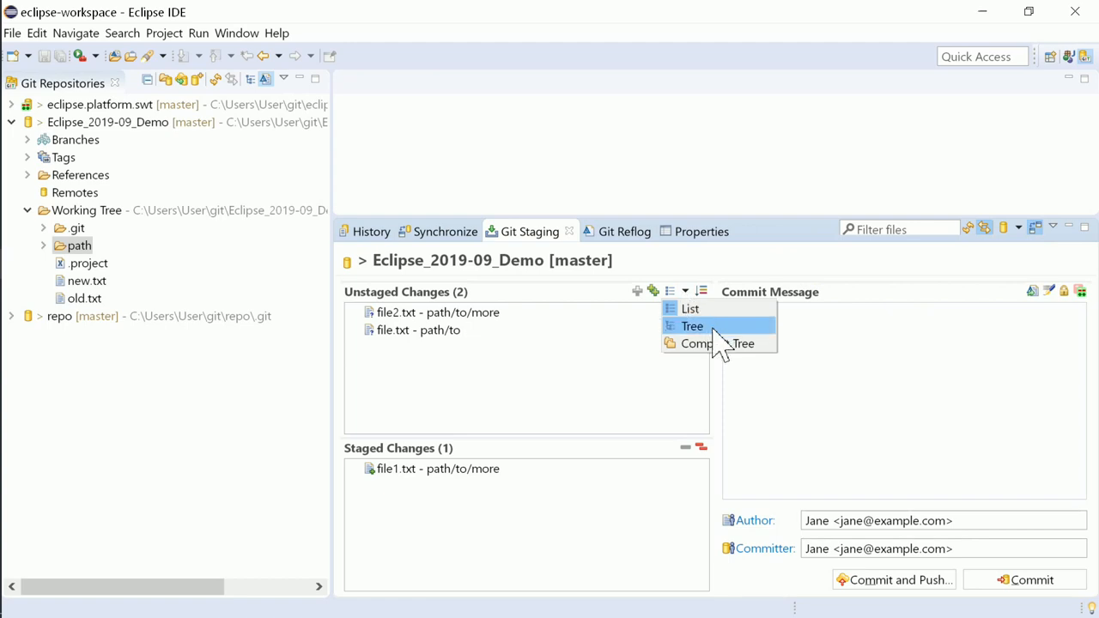
left_click(692, 327)
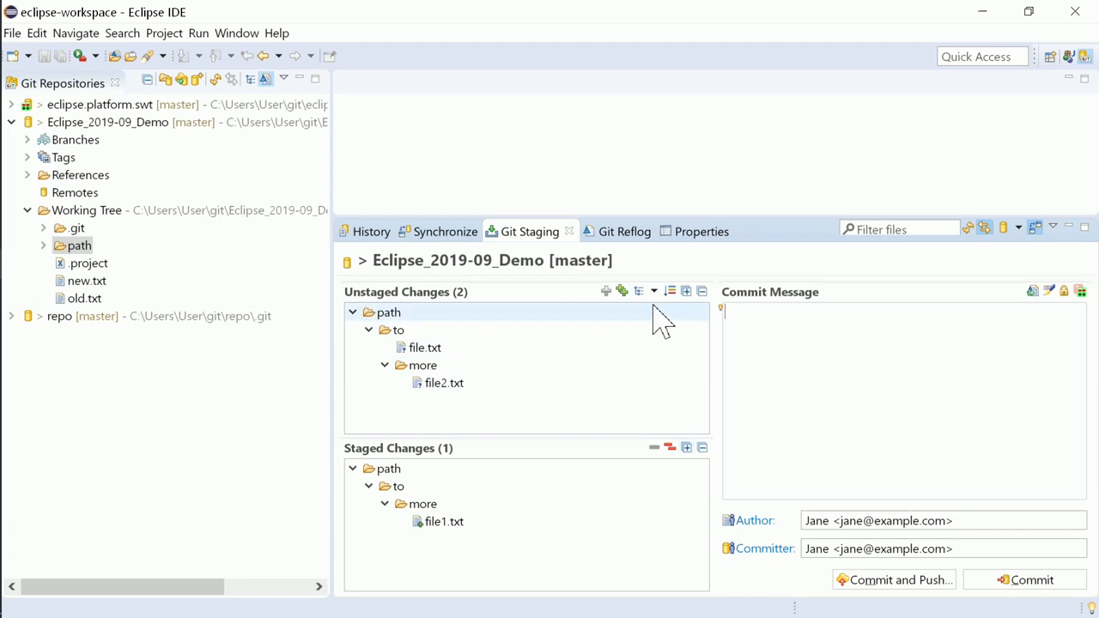
left_click(670, 292)
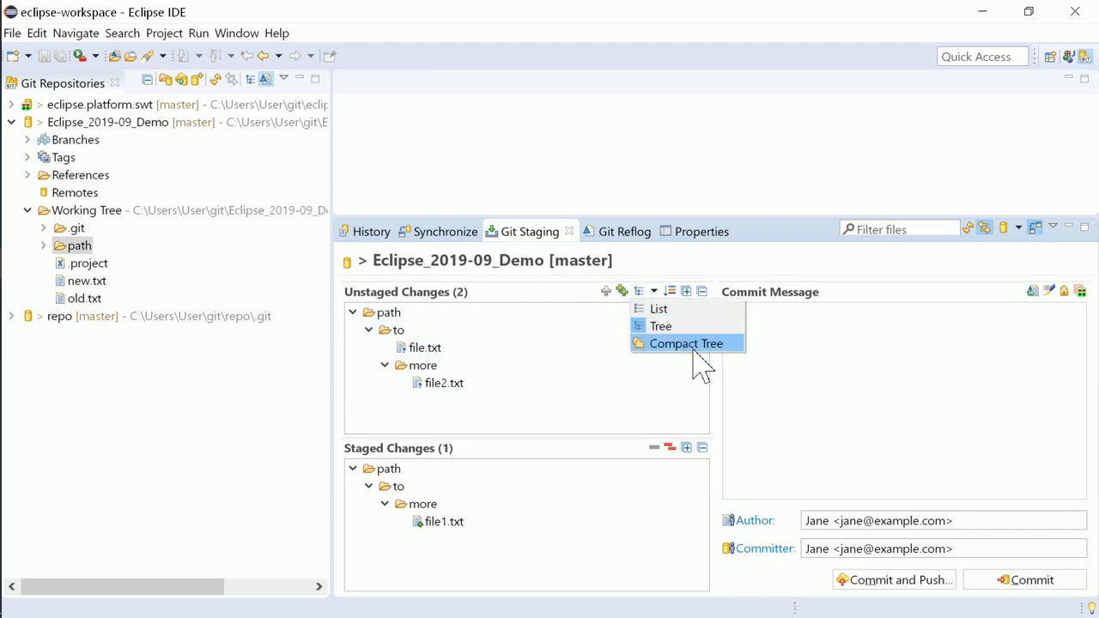
left_click(687, 344)
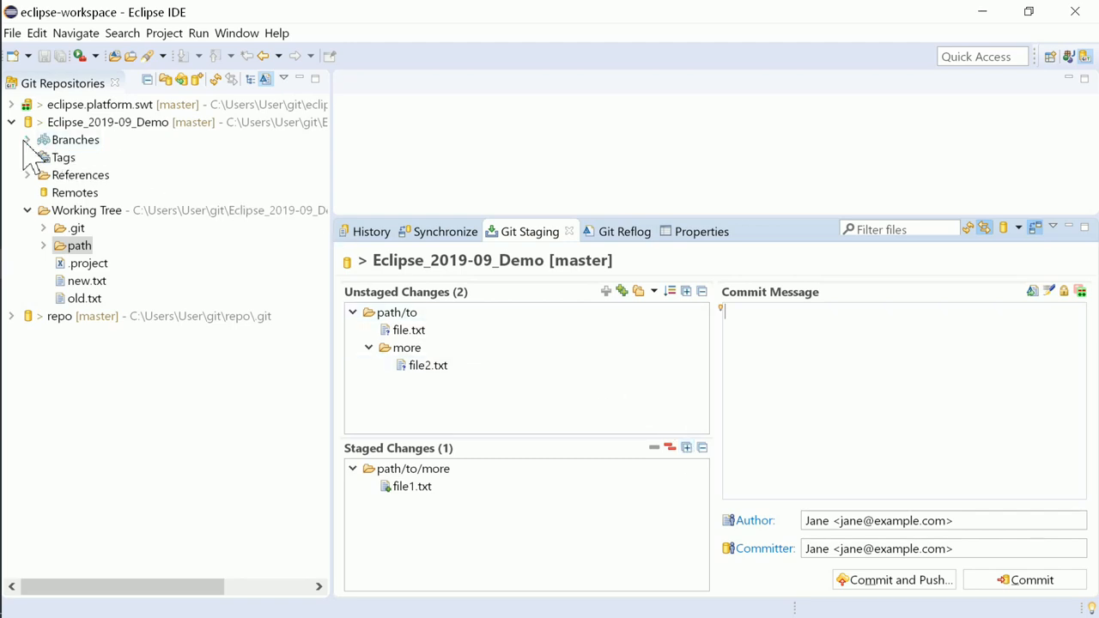
- Start Rename Branch on local master with F2 and cancel, keeping the name master
left_click(27, 139)
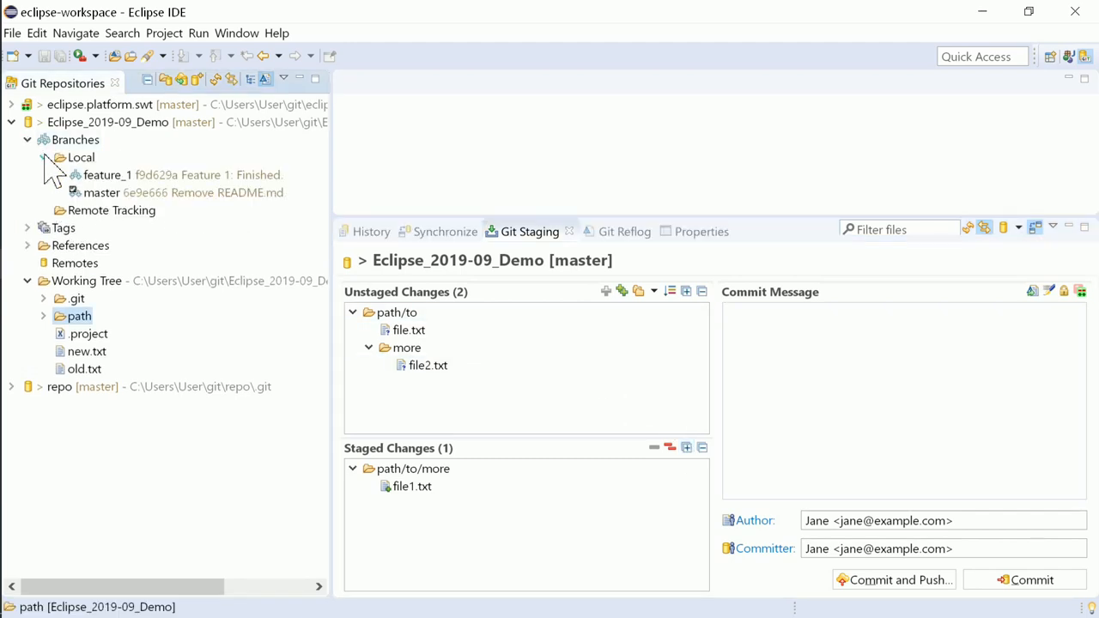
right_click(99, 192)
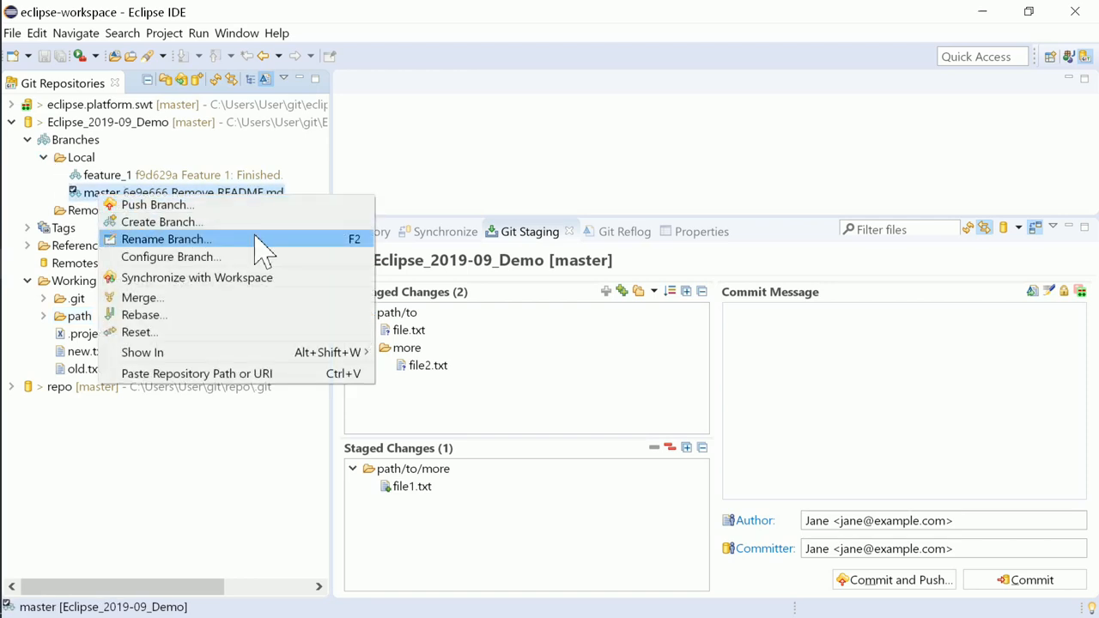
left_click(106, 122)
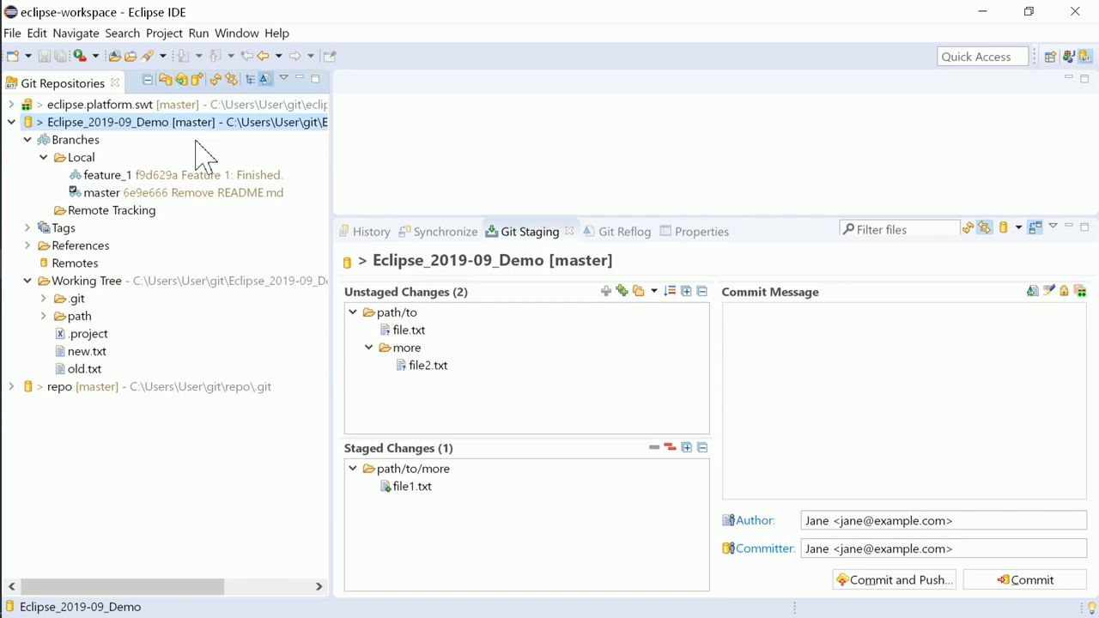
key("F2")
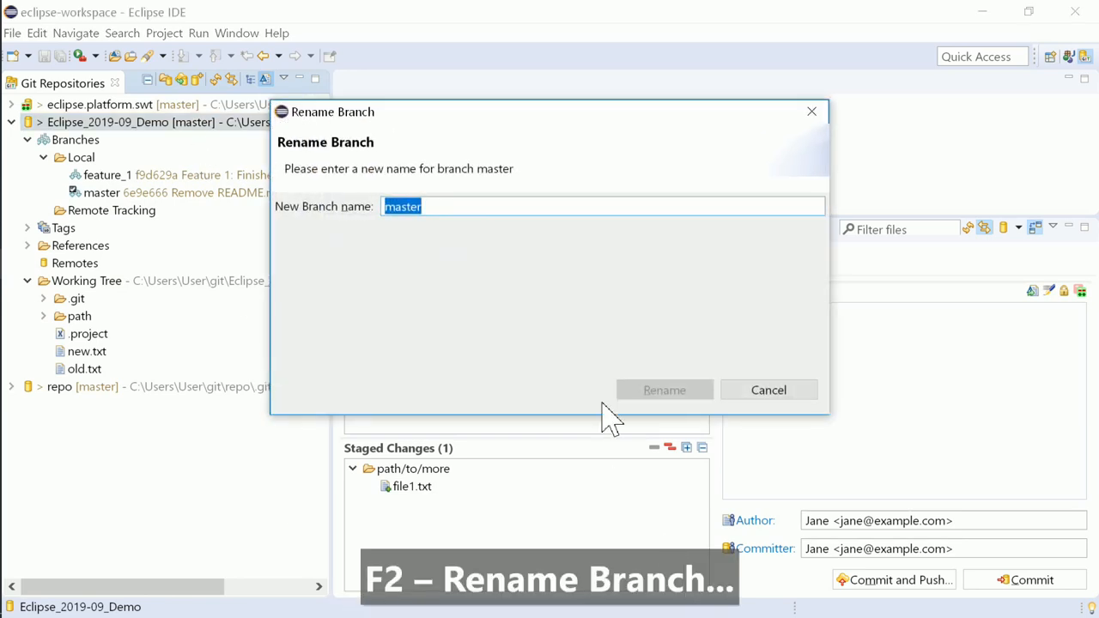
mouse_move(674, 378)
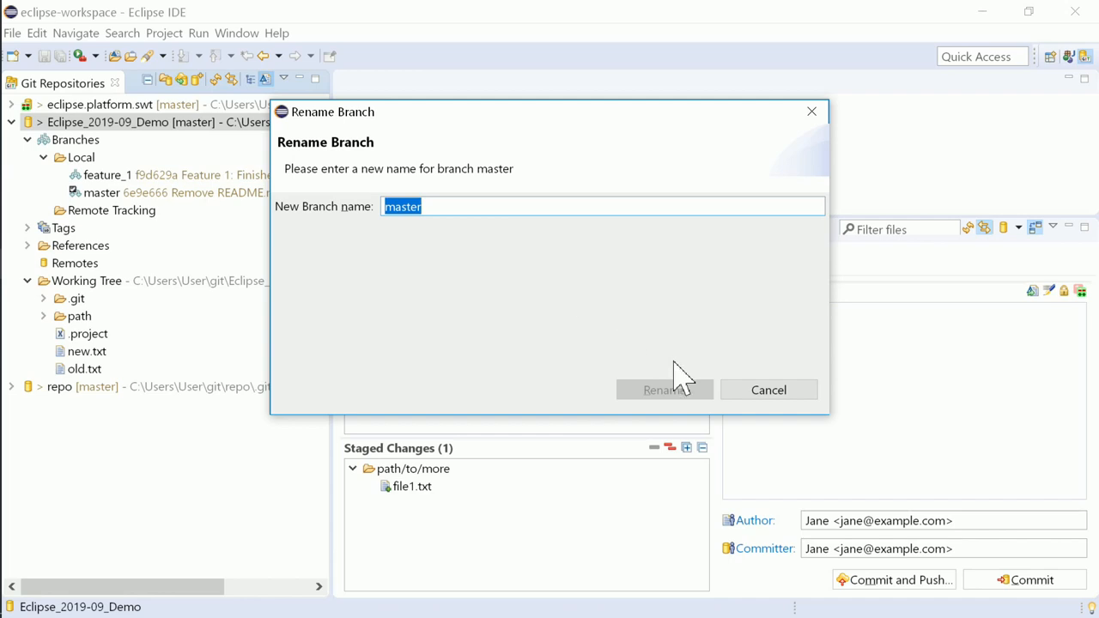
left_click(768, 390)
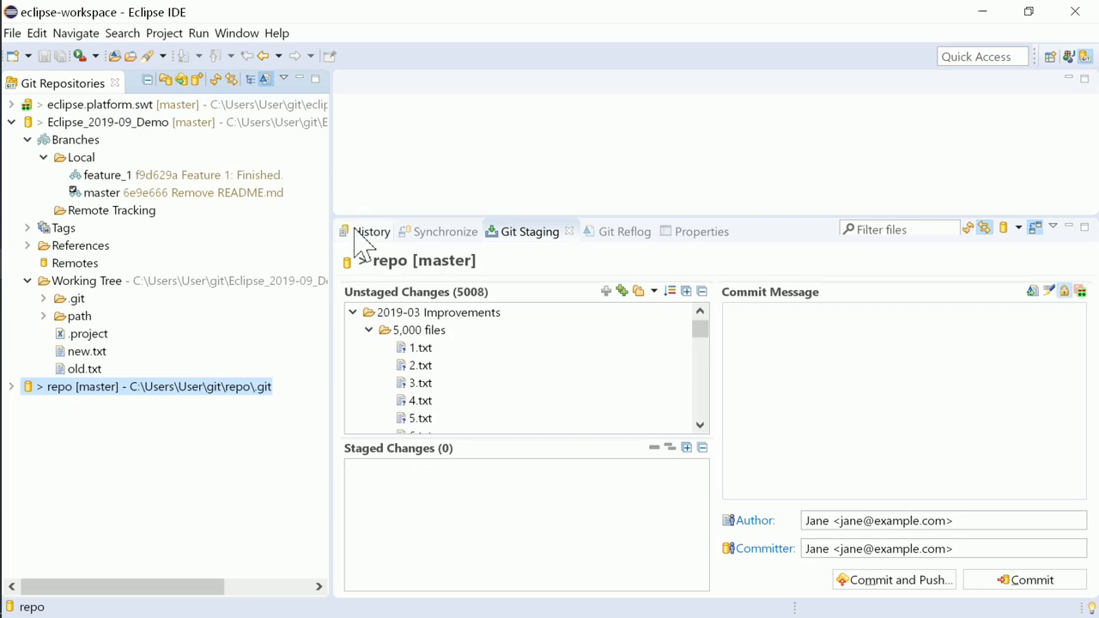
- Reword the HEAD commit message from 'env' to 'env2' from the History view
left_click(372, 230)
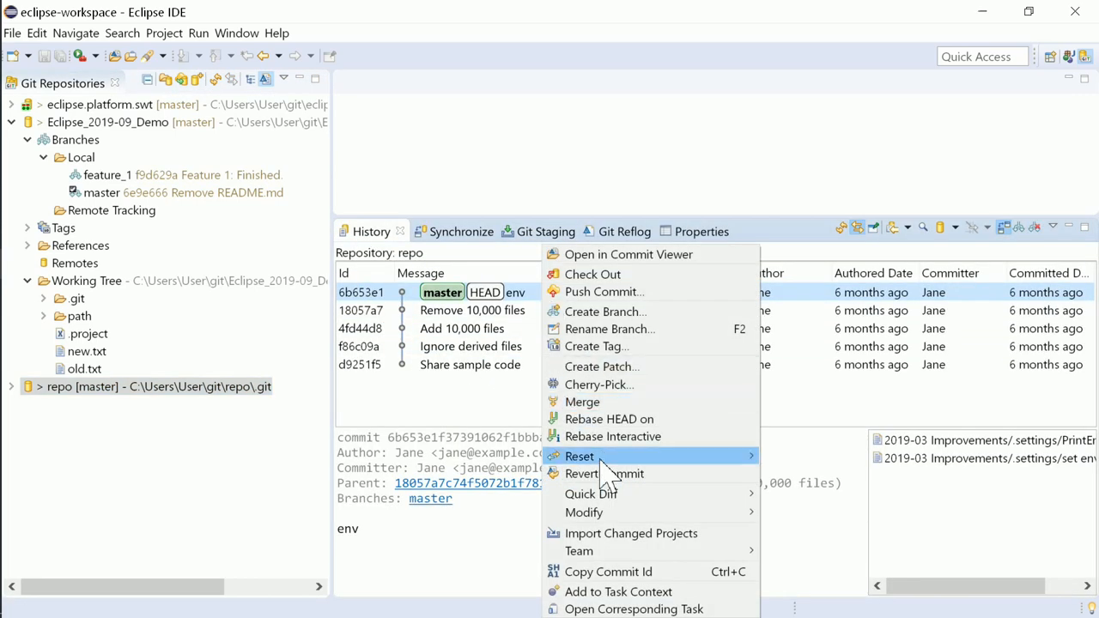
mouse_move(584, 512)
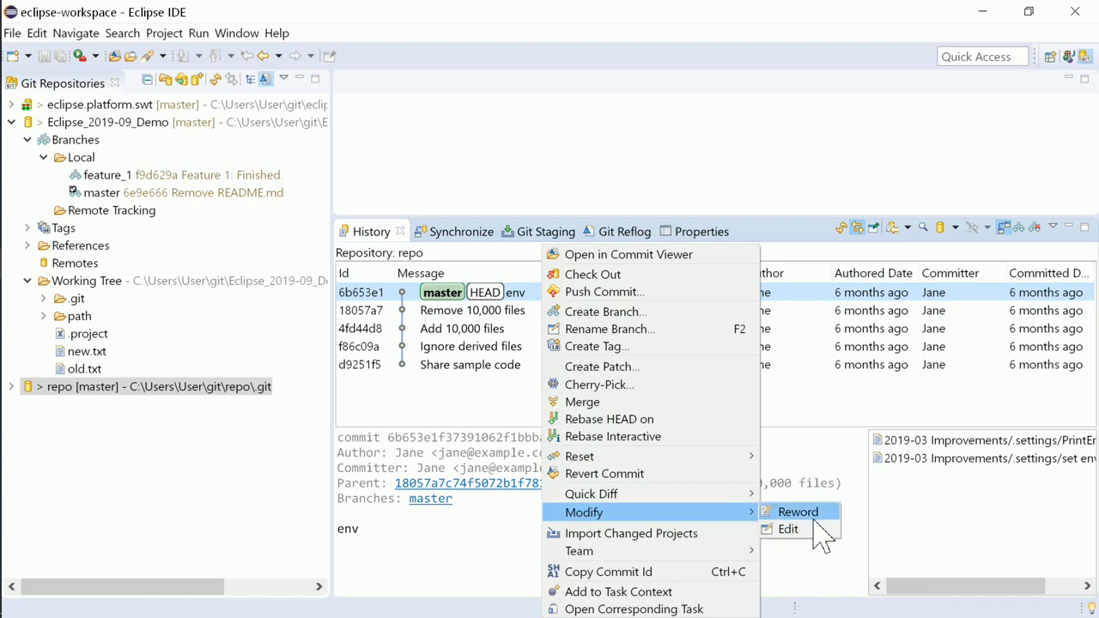
left_click(797, 512)
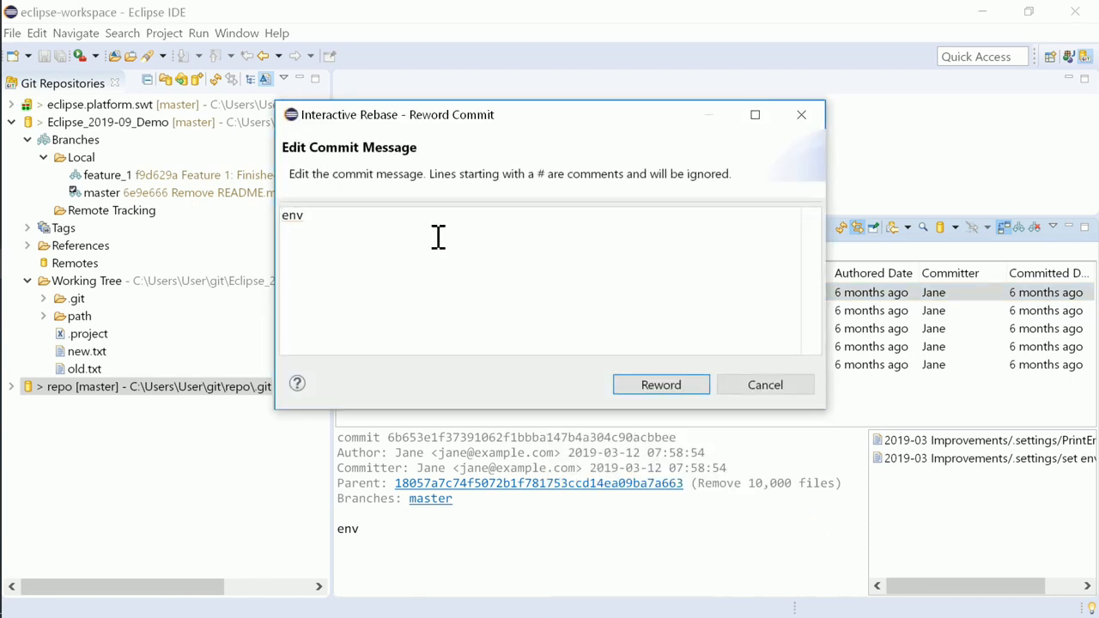
type("2")
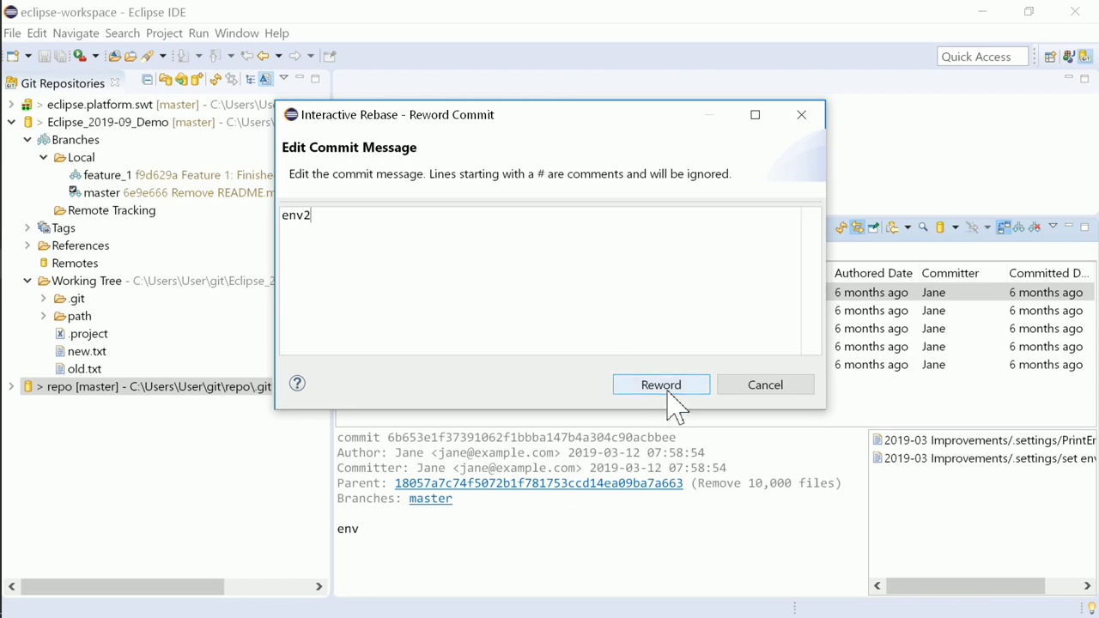
left_click(660, 385)
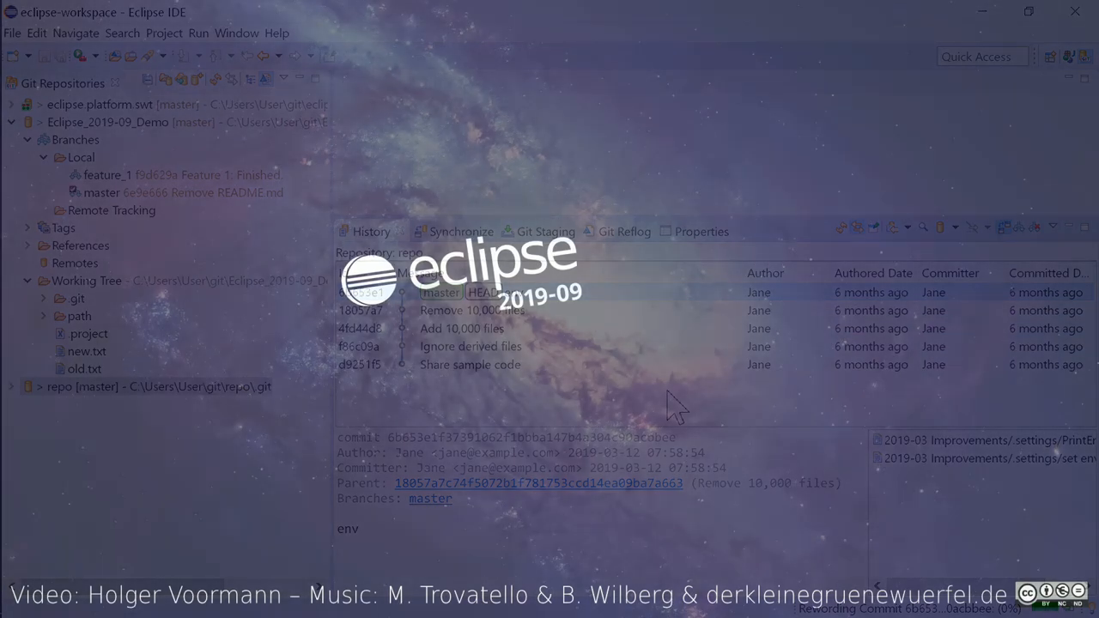